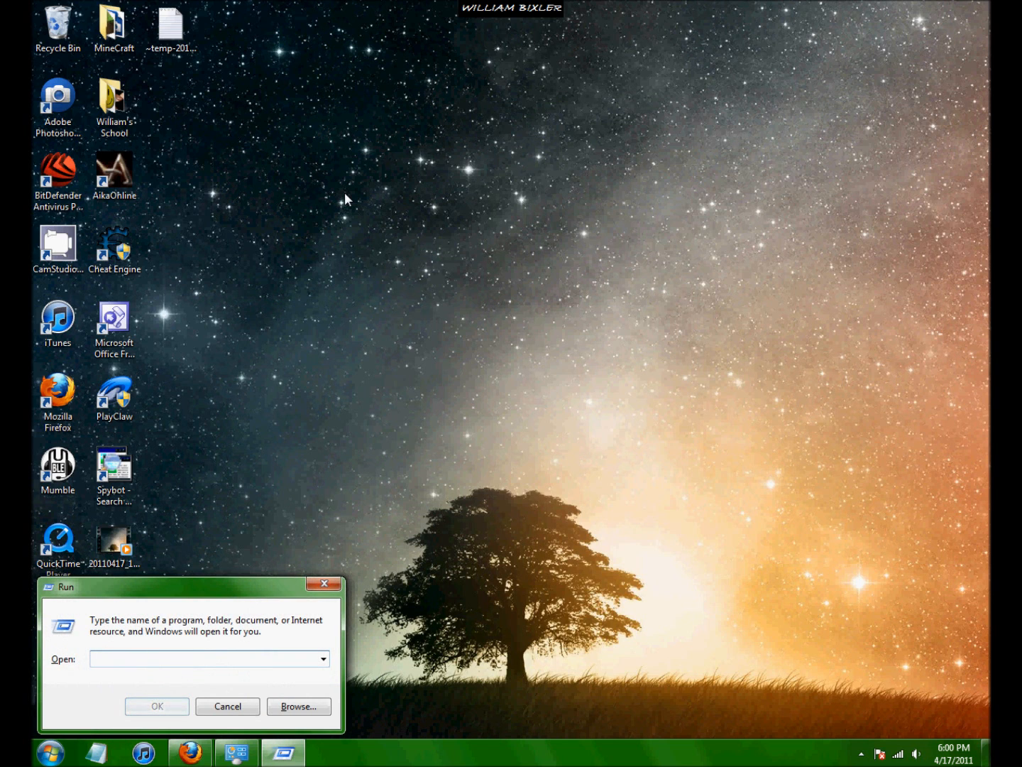
Centre the Run dialog and launch cmd to open a Command Prompt window.
{"action": "left_click_drag", "start_coordinate": [188, 586], "coordinate": [443, 341]}
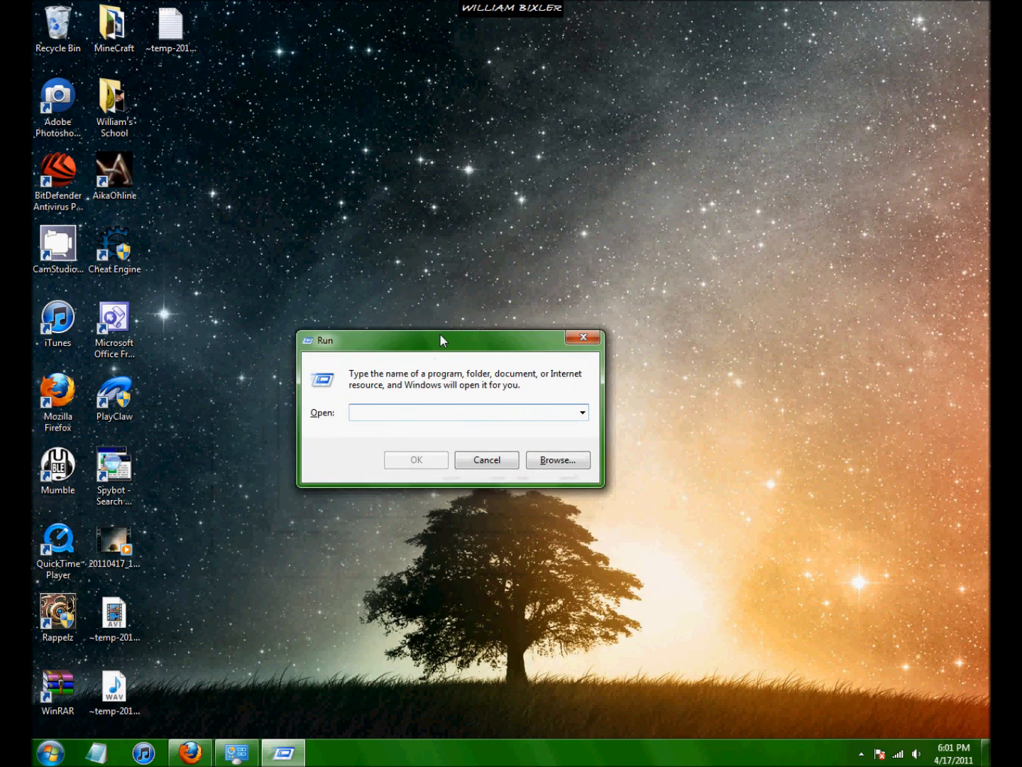
{"action": "type", "text": "cmd"}
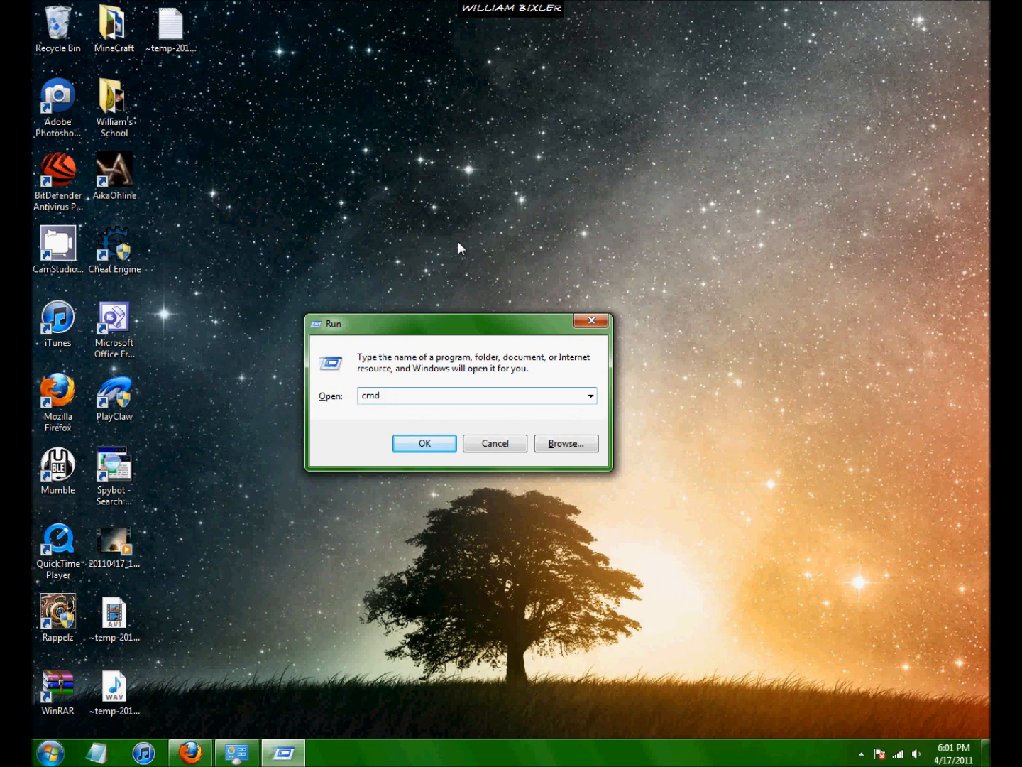
{"action": "left_click", "coordinate": [424, 443]}
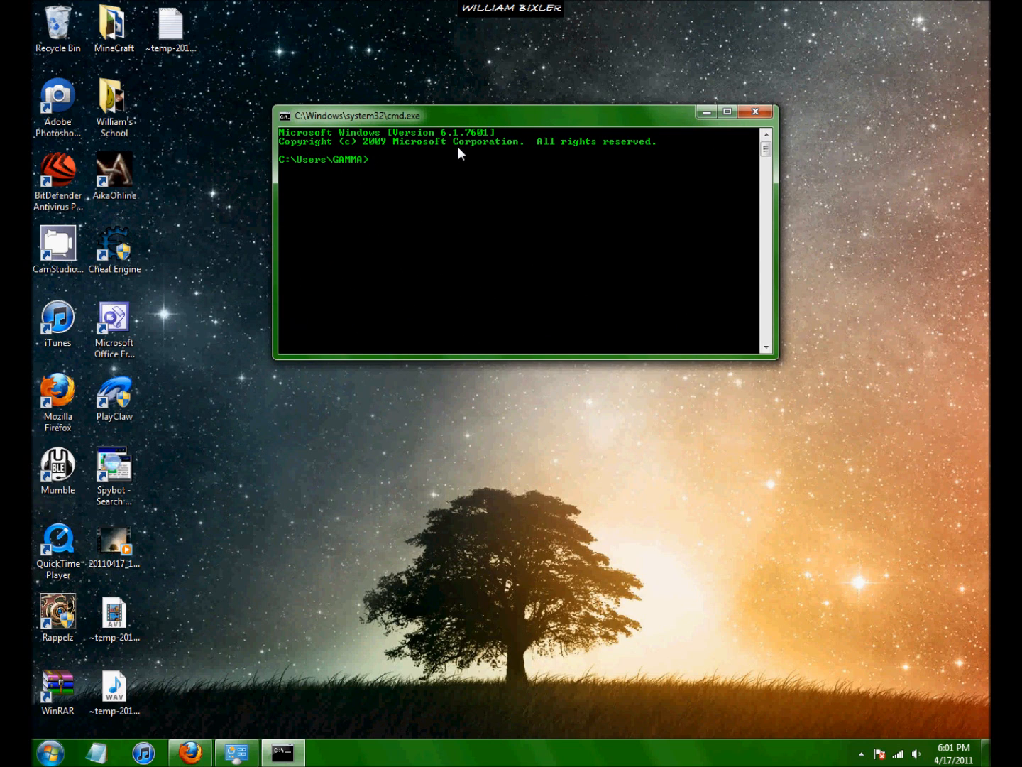
{"action": "mouse_move", "coordinate": [493, 205]}
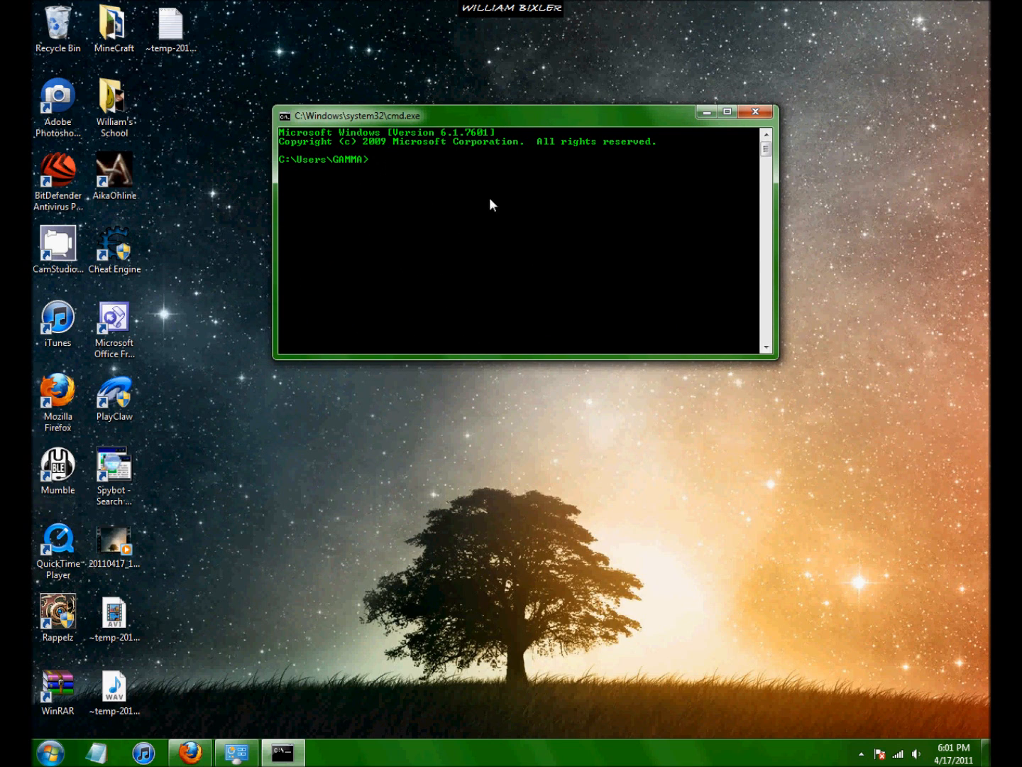
Set the console Defaults screen text colour to green (0,255,0).
{"action": "left_click", "coordinate": [285, 116]}
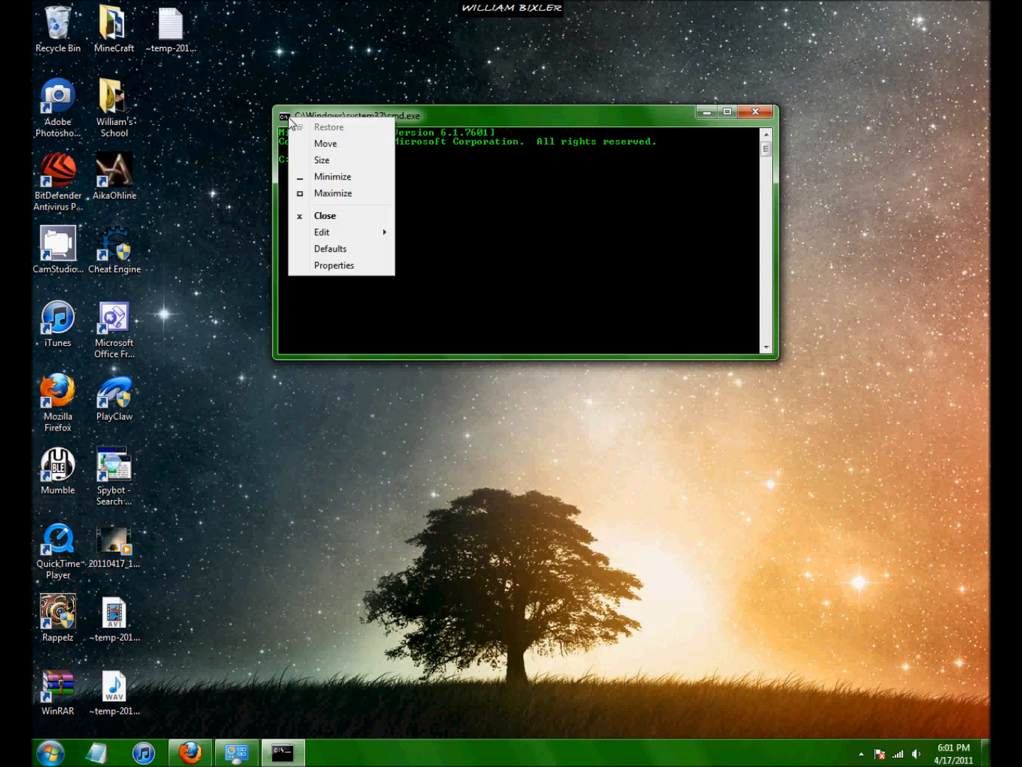
{"action": "mouse_move", "coordinate": [341, 248]}
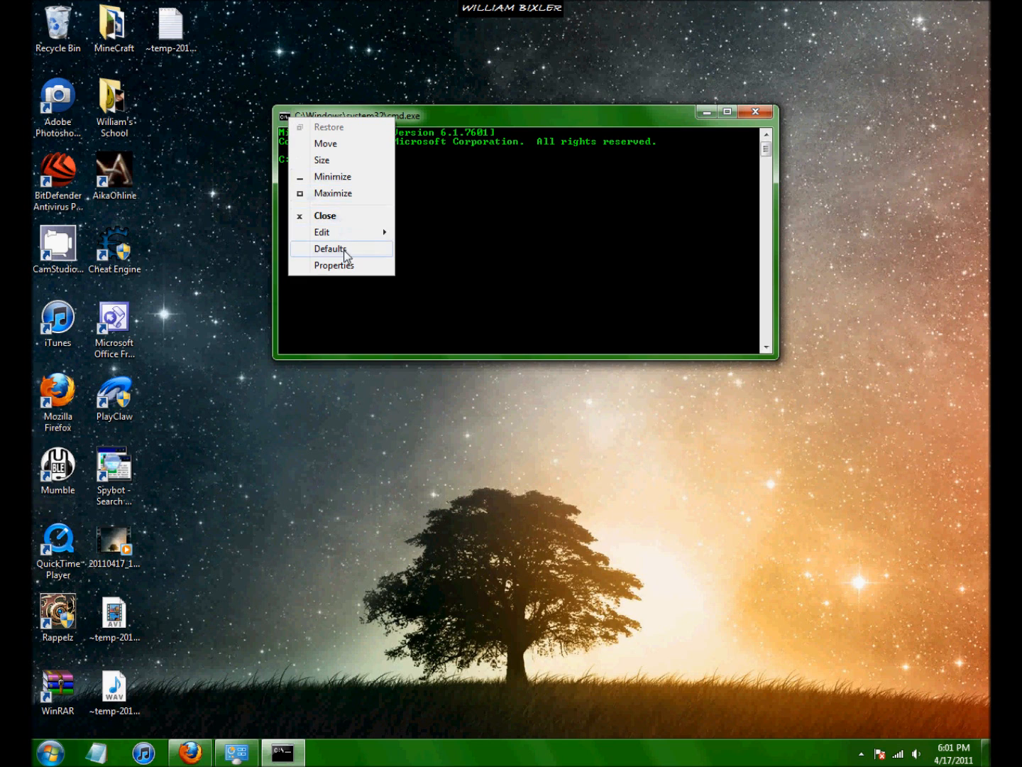
{"action": "left_click", "coordinate": [329, 249]}
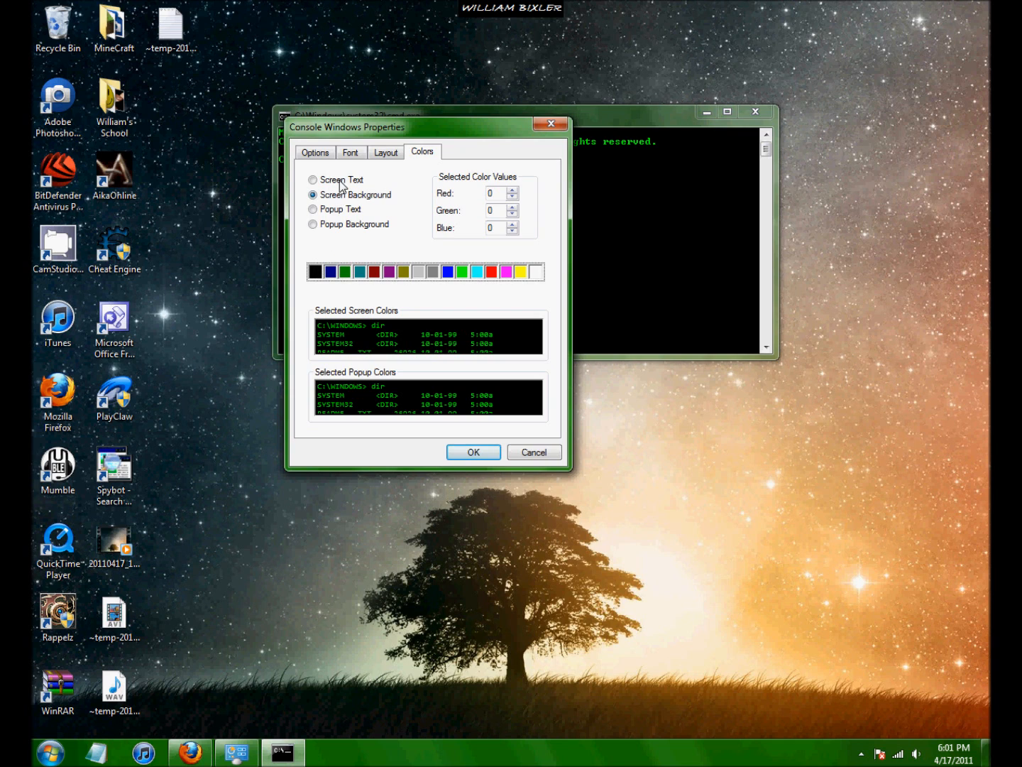
{"action": "left_click", "coordinate": [463, 271]}
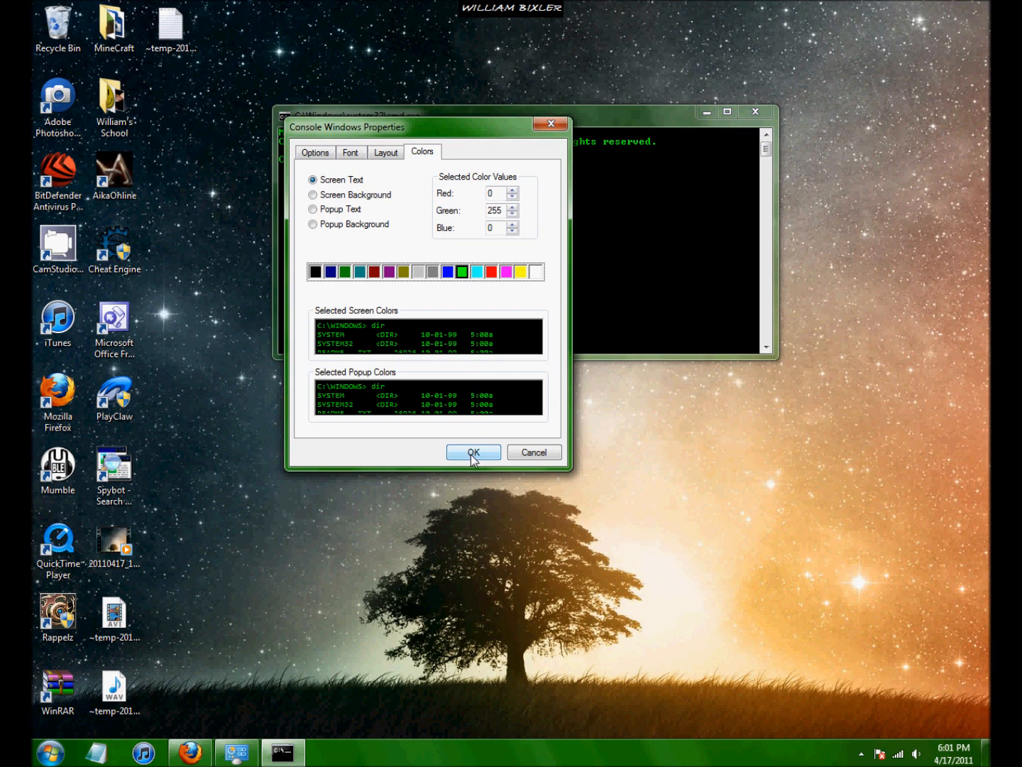
{"action": "left_click", "coordinate": [472, 452]}
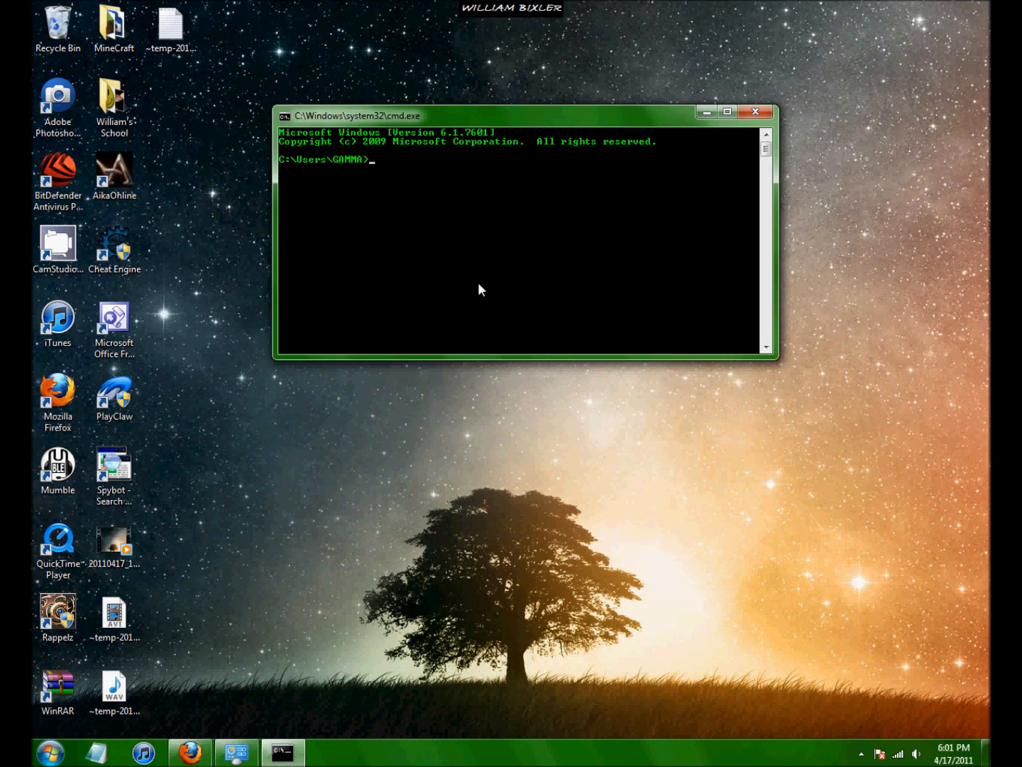
Run color 0a to show green text on black in this window.
{"action": "type", "text": "c"}
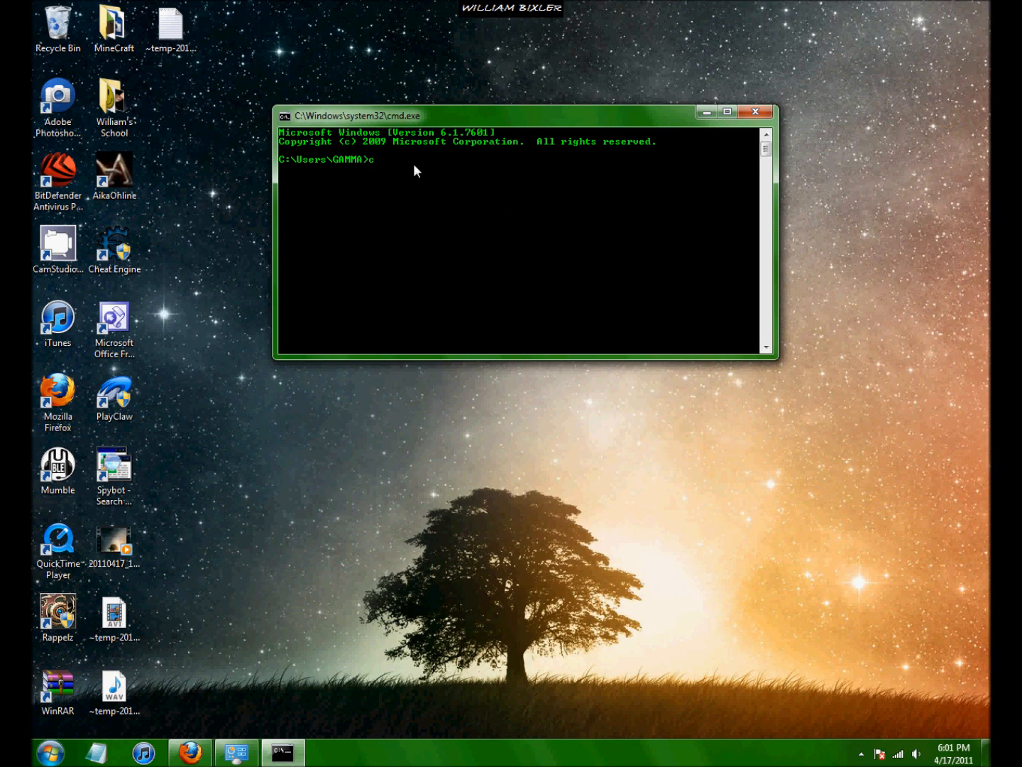
{"action": "type", "text": "olor"}
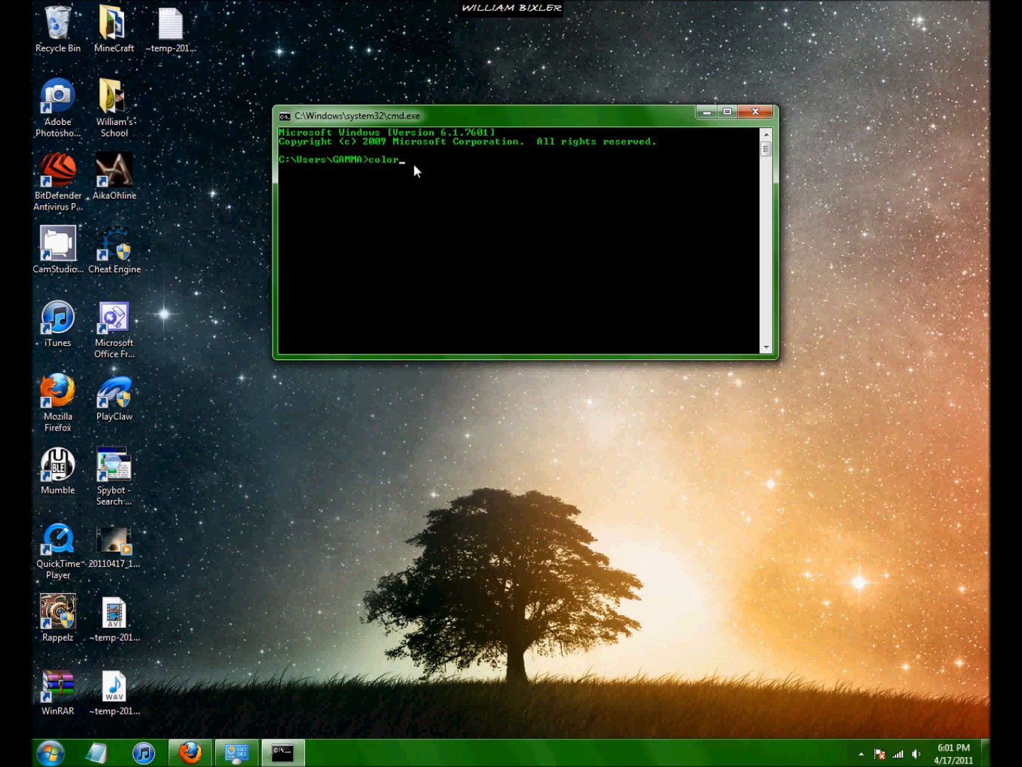
{"action": "type", "text": "0a"}
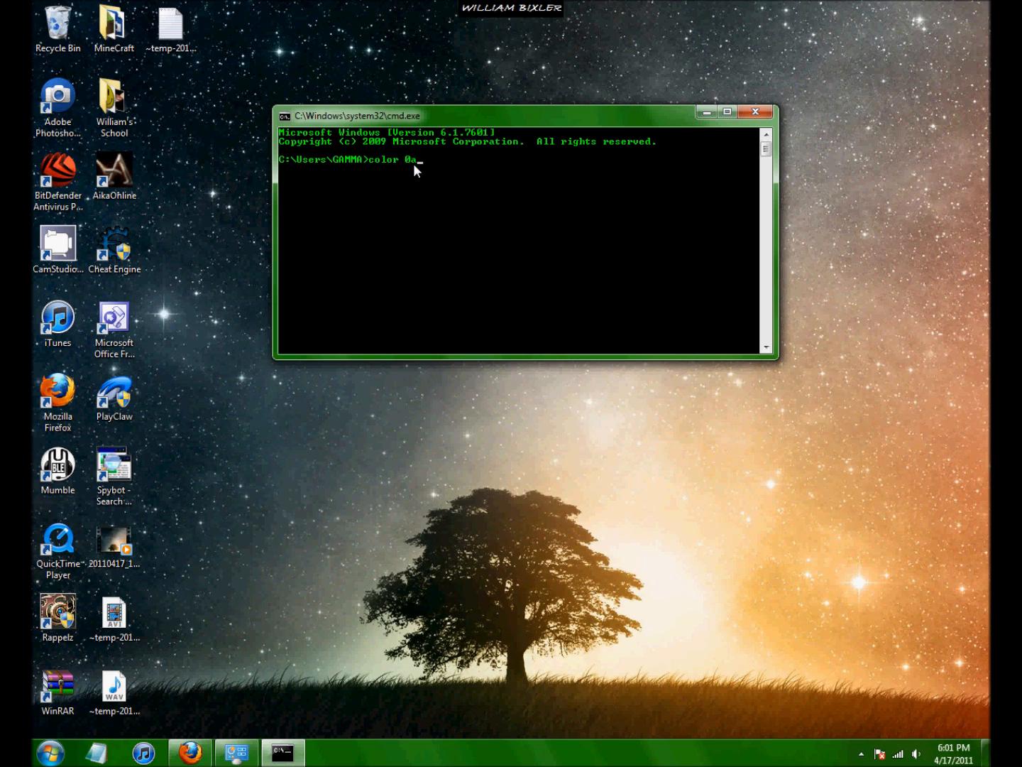
{"action": "key", "text": "enter"}
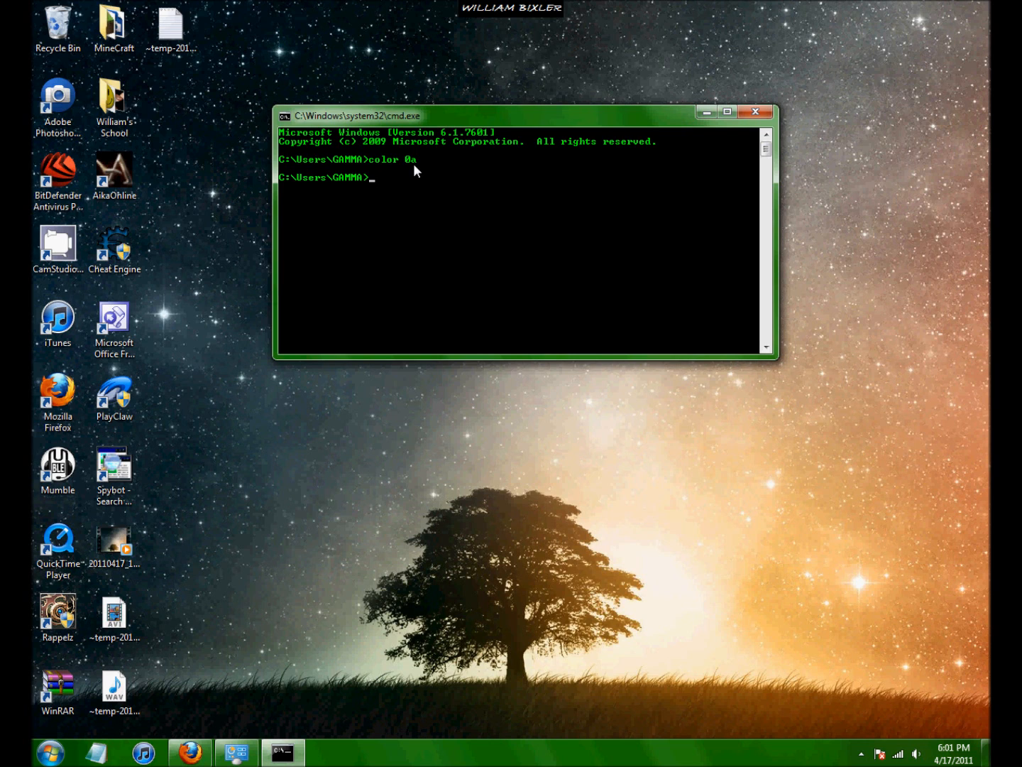
{"action": "mouse_move", "coordinate": [443, 89]}
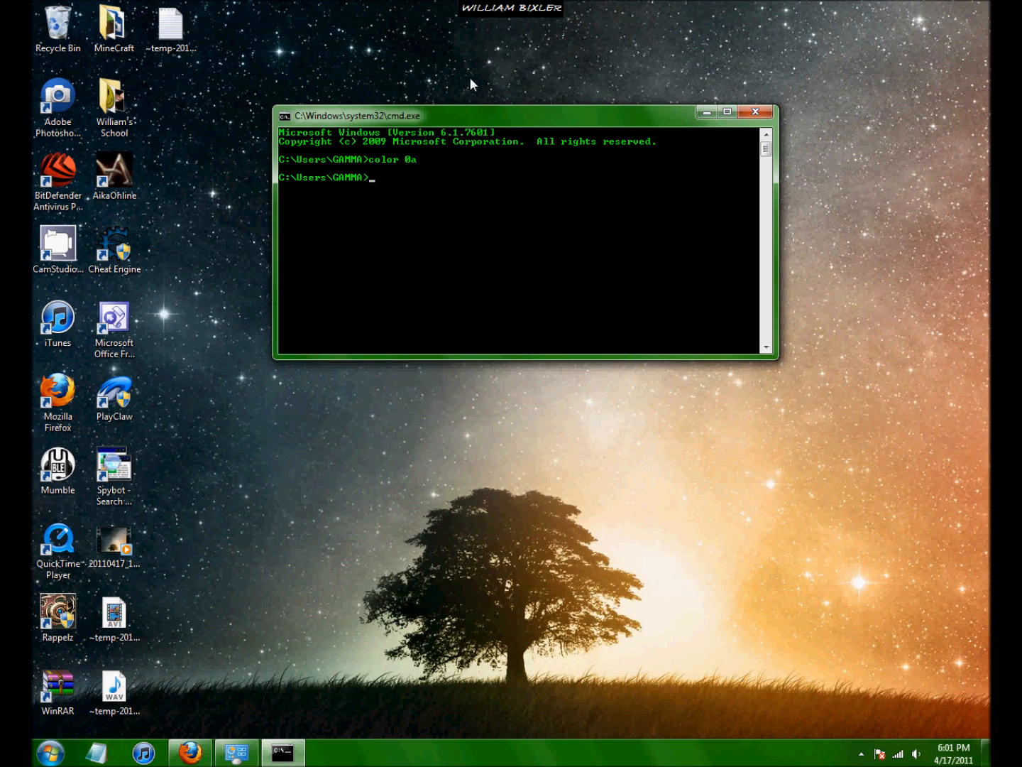
Clear the screen with cls, then move to the C:\ root with cd/.
{"action": "type", "text": "cls"}
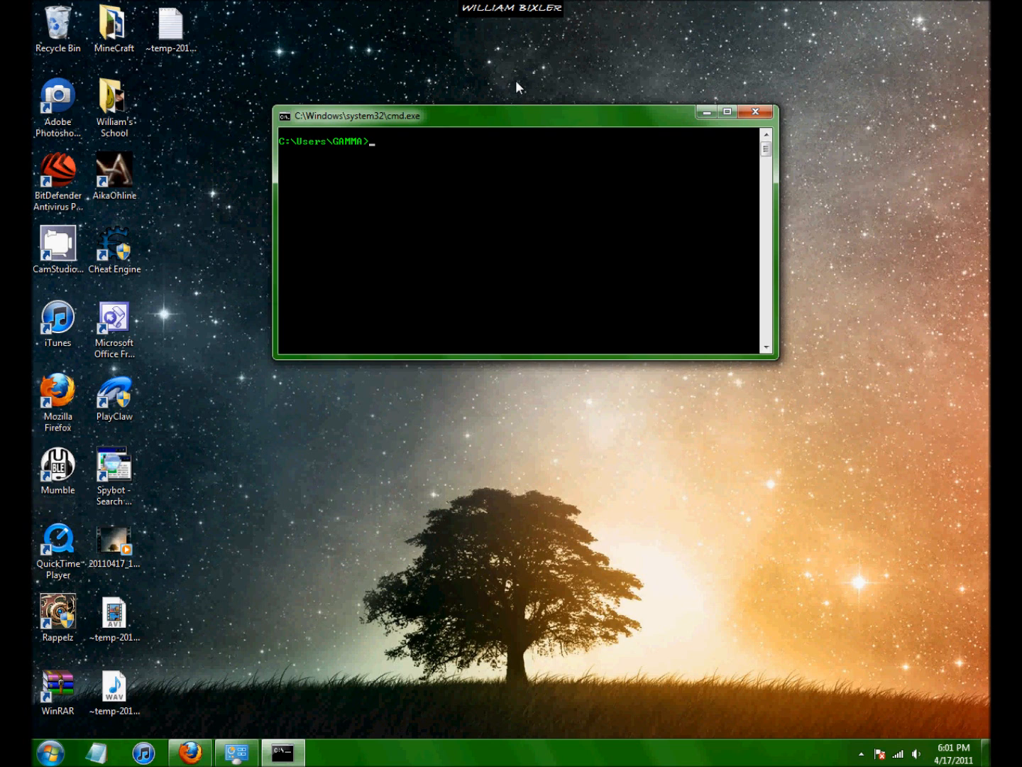
{"action": "mouse_move", "coordinate": [286, 155]}
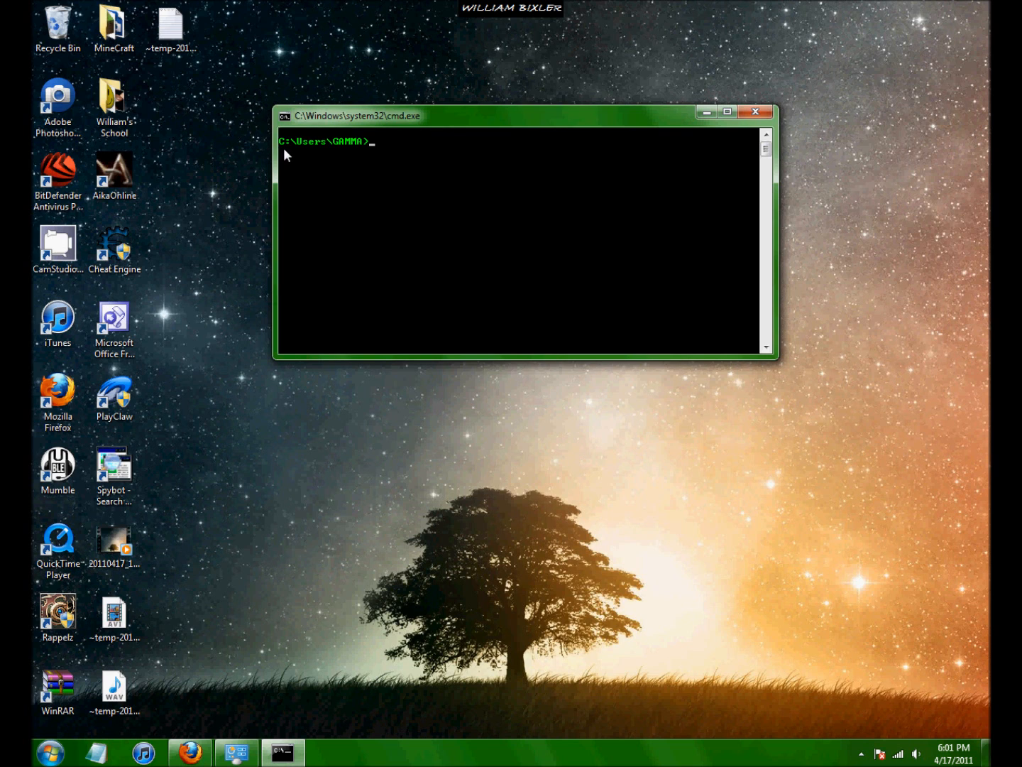
{"action": "type", "text": "c"}
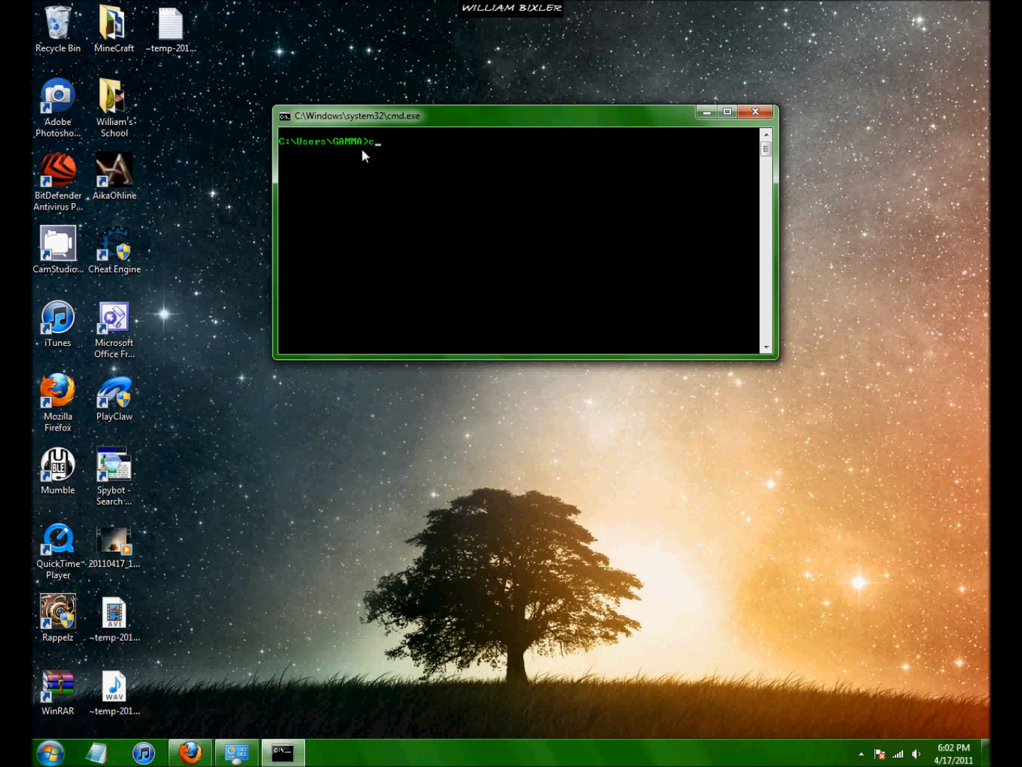
{"action": "type", "text": "d"}
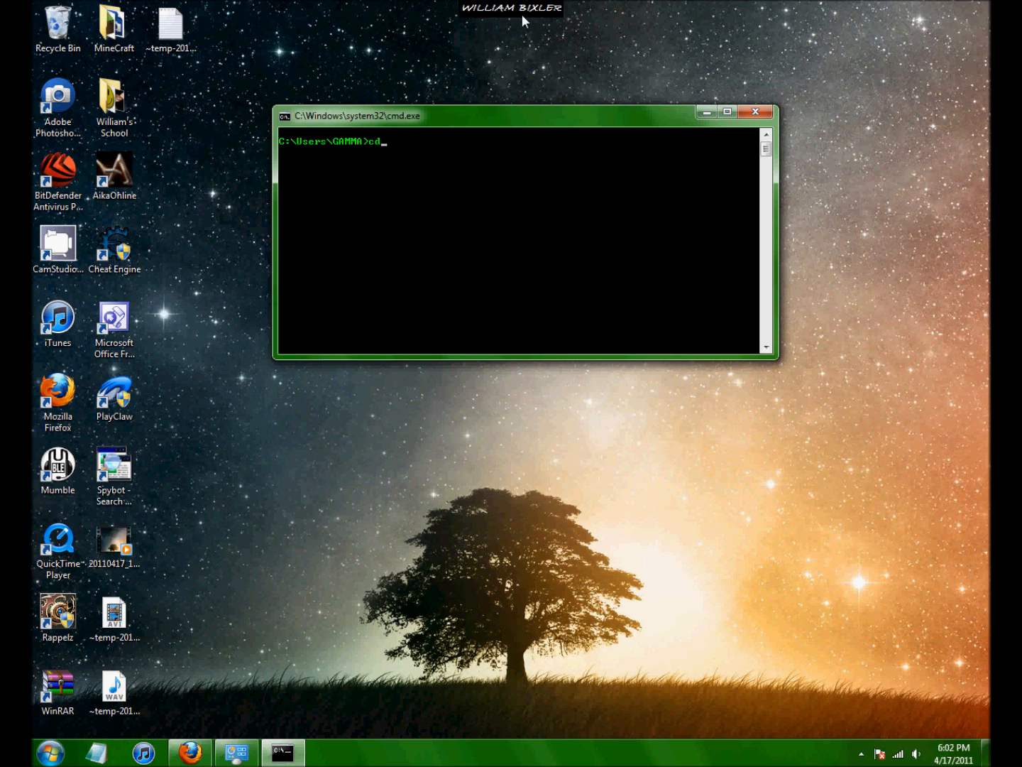
{"action": "type", "text": "/"}
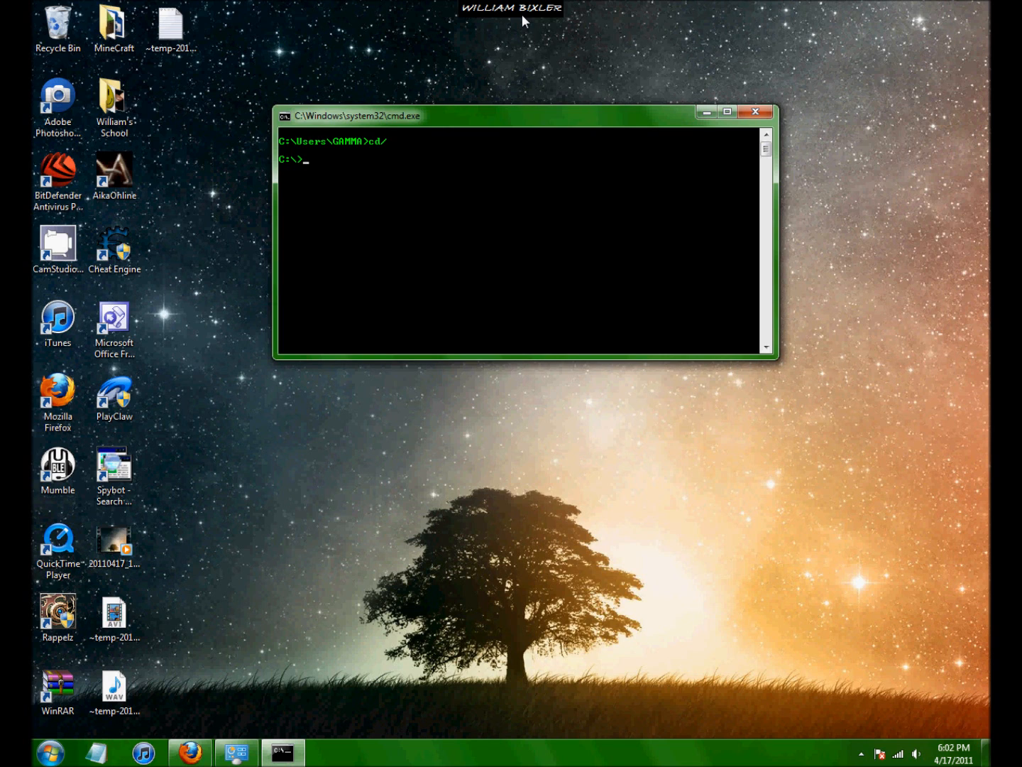
Check the dir command's options and list the contents of C:\.
{"action": "type", "text": "dir /w"}
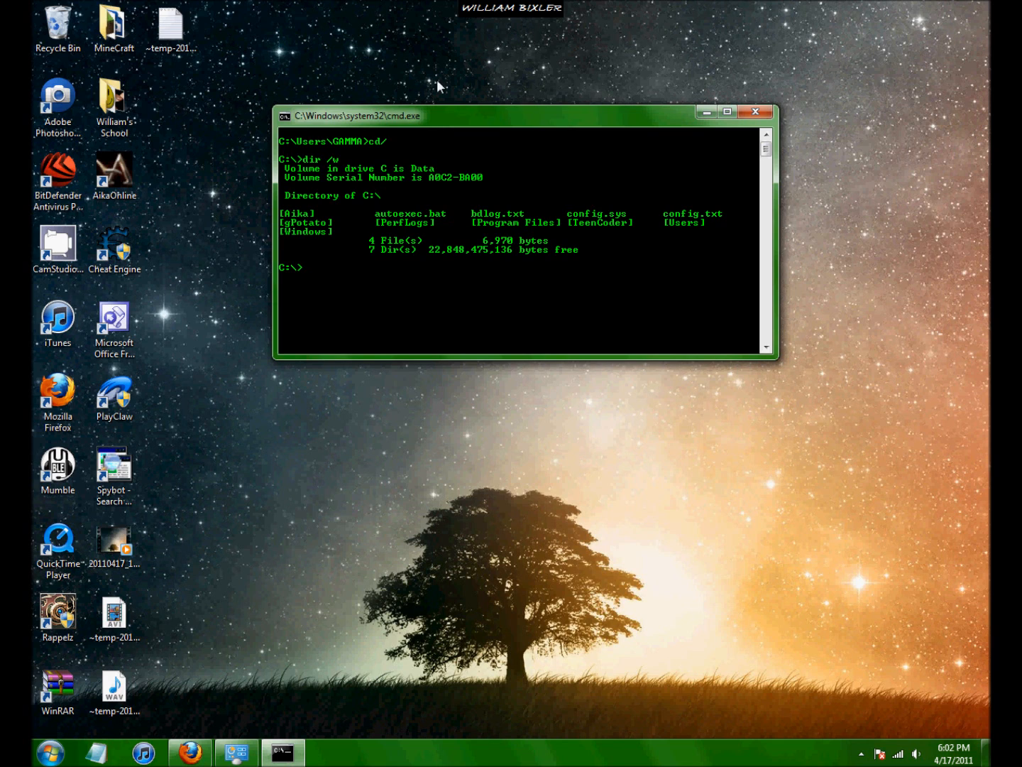
{"action": "mouse_move", "coordinate": [344, 167]}
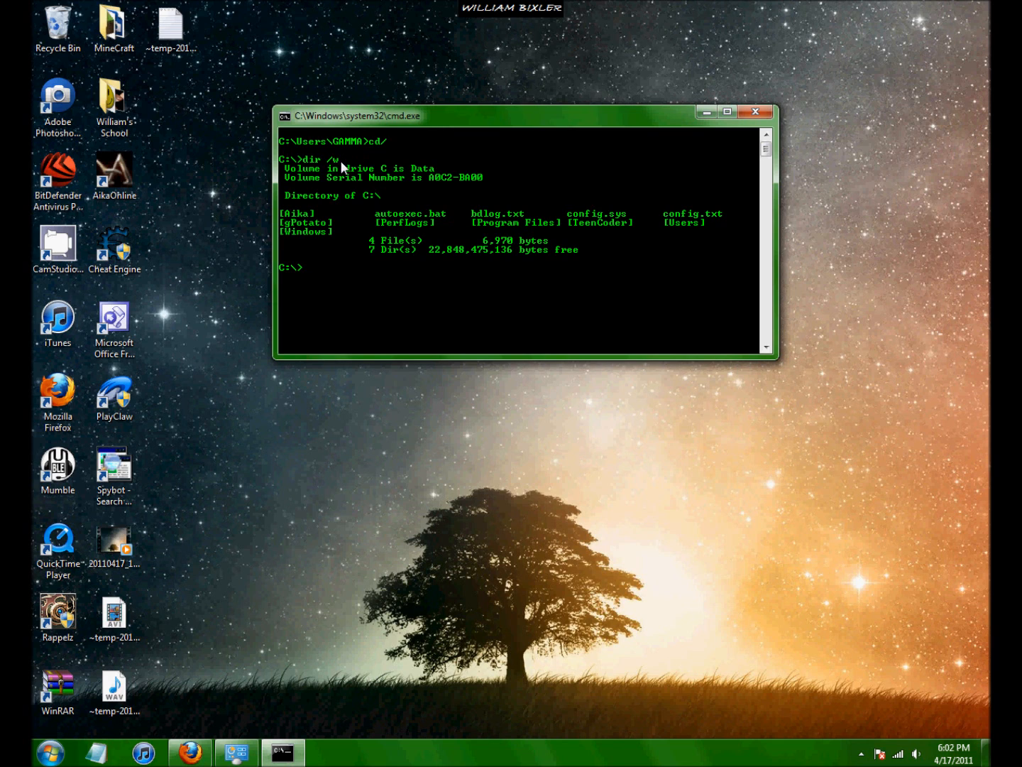
{"action": "type", "text": "d"}
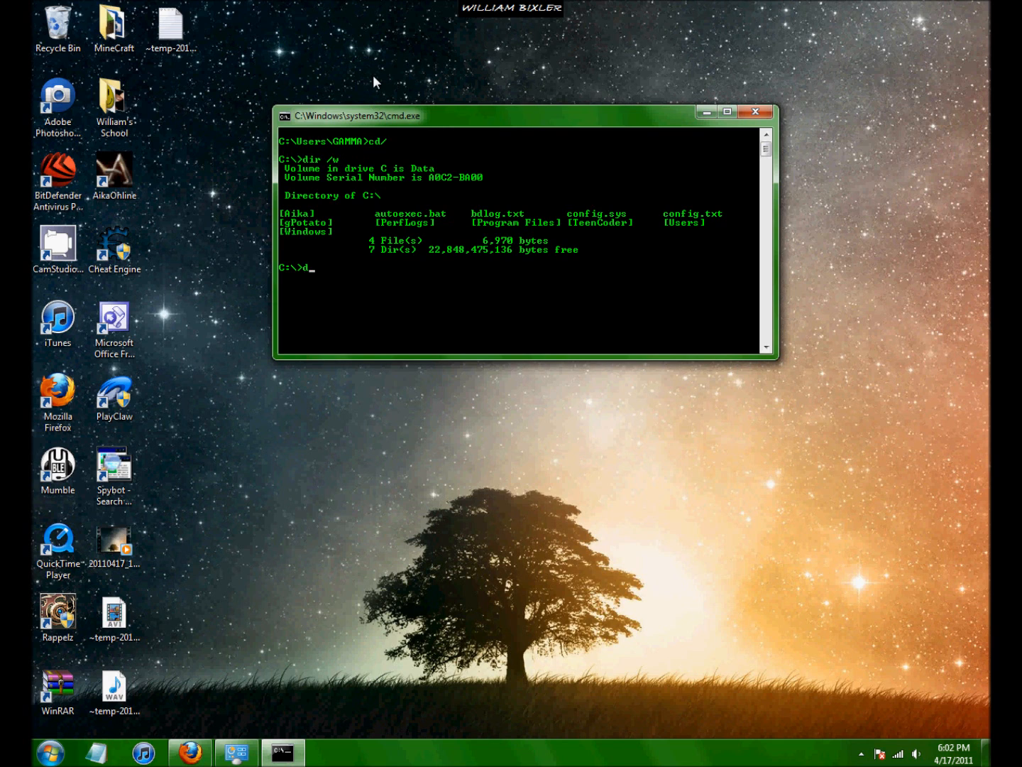
{"action": "type", "text": "ir /"}
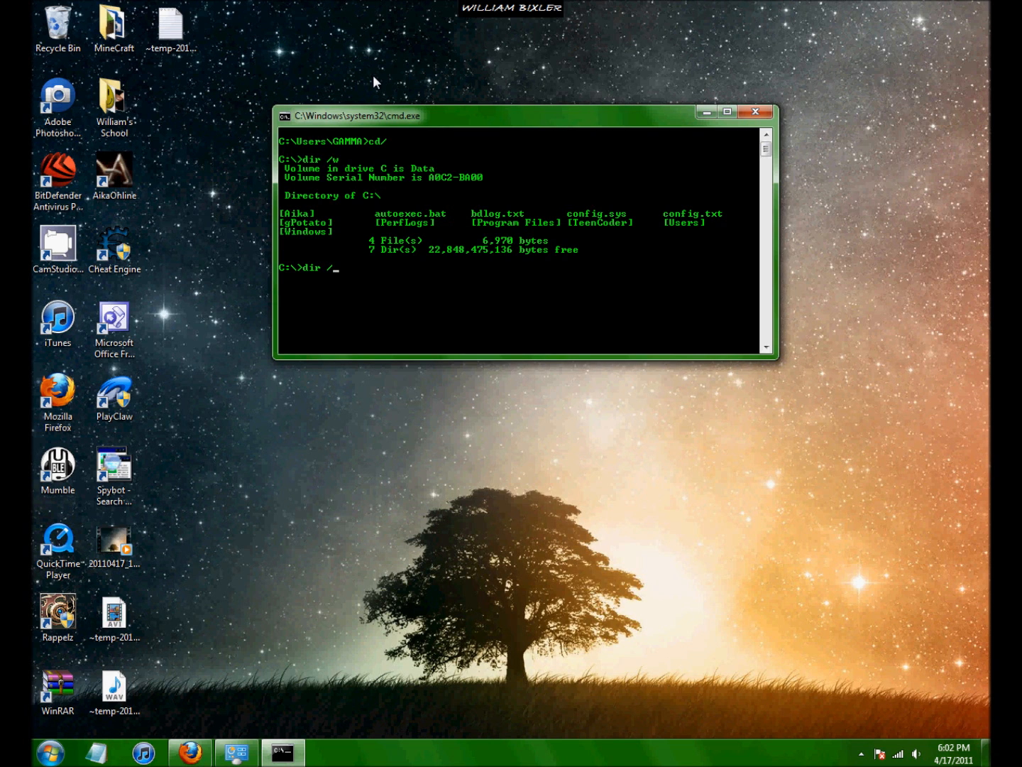
{"action": "type", "text": "?"}
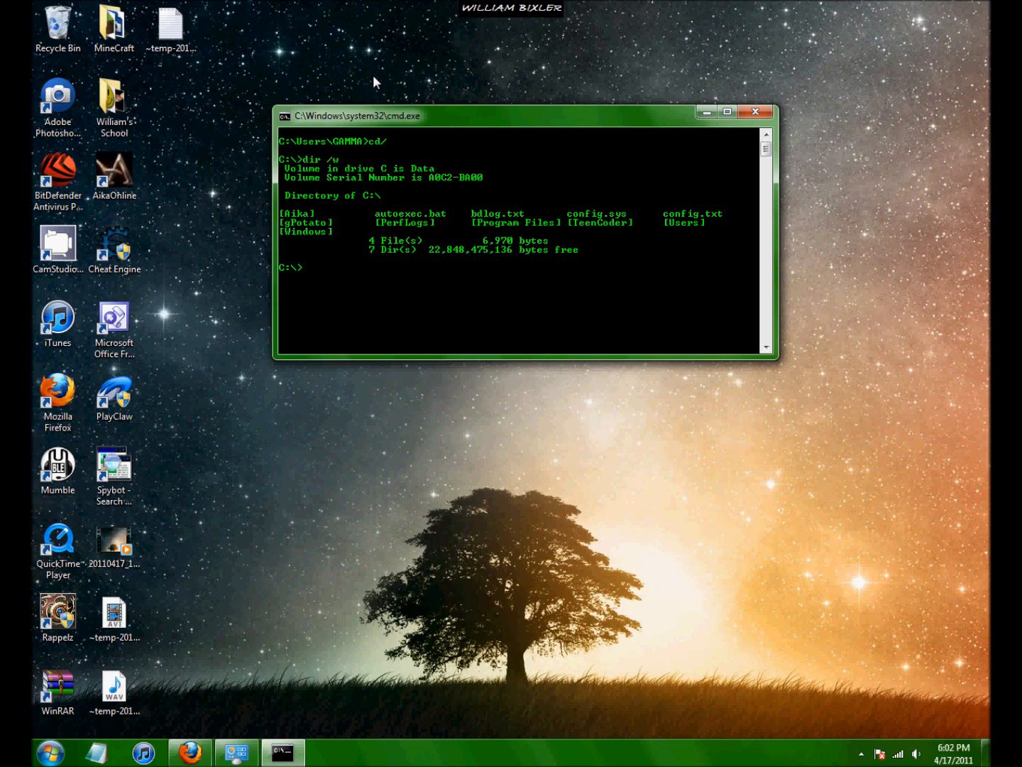
{"action": "mouse_move", "coordinate": [516, 269]}
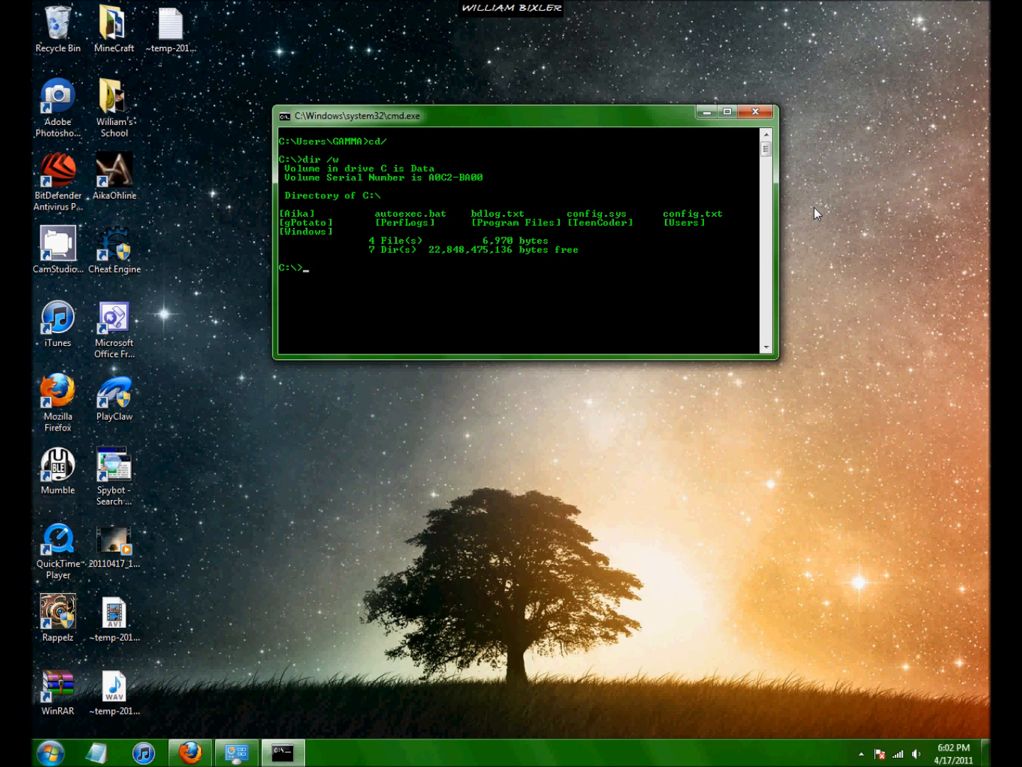
Change into the C:\Program Files folder.
{"action": "type", "text": "cd"}
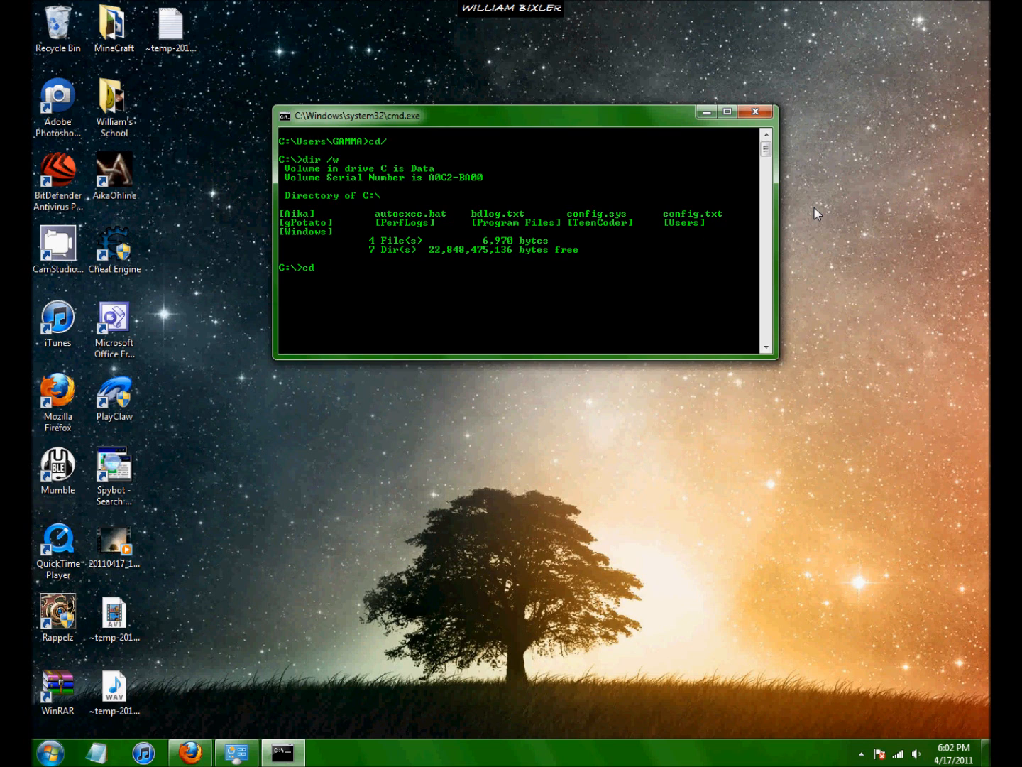
{"action": "type", "text": "progr"}
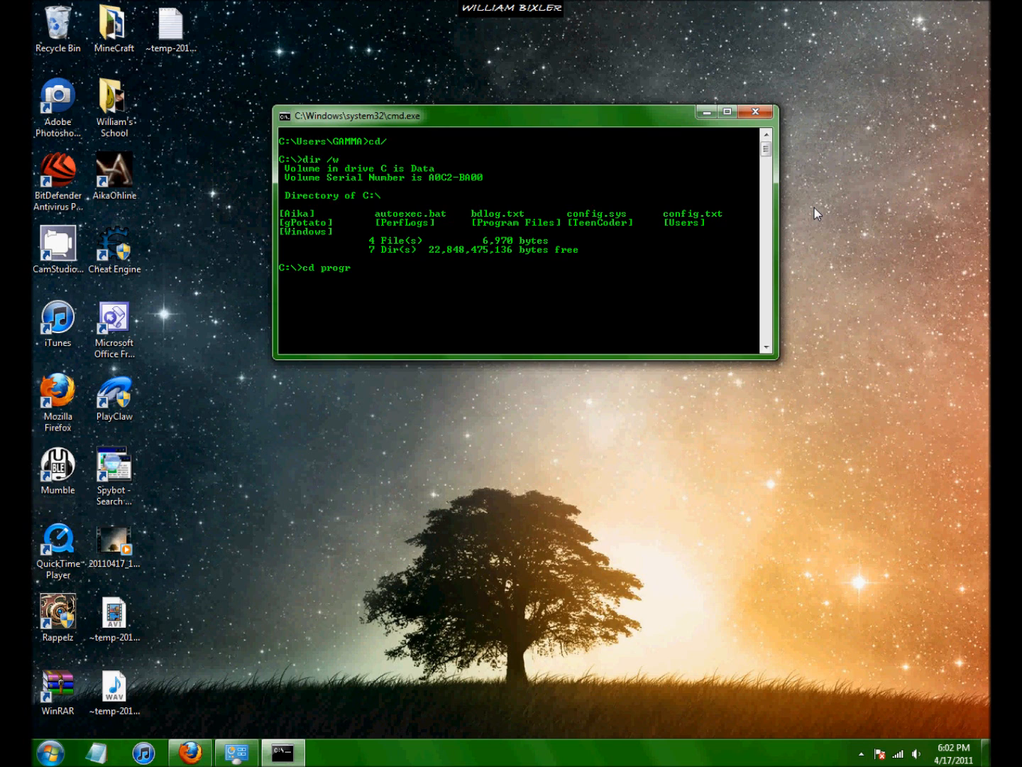
{"action": "type", "text": "am files"}
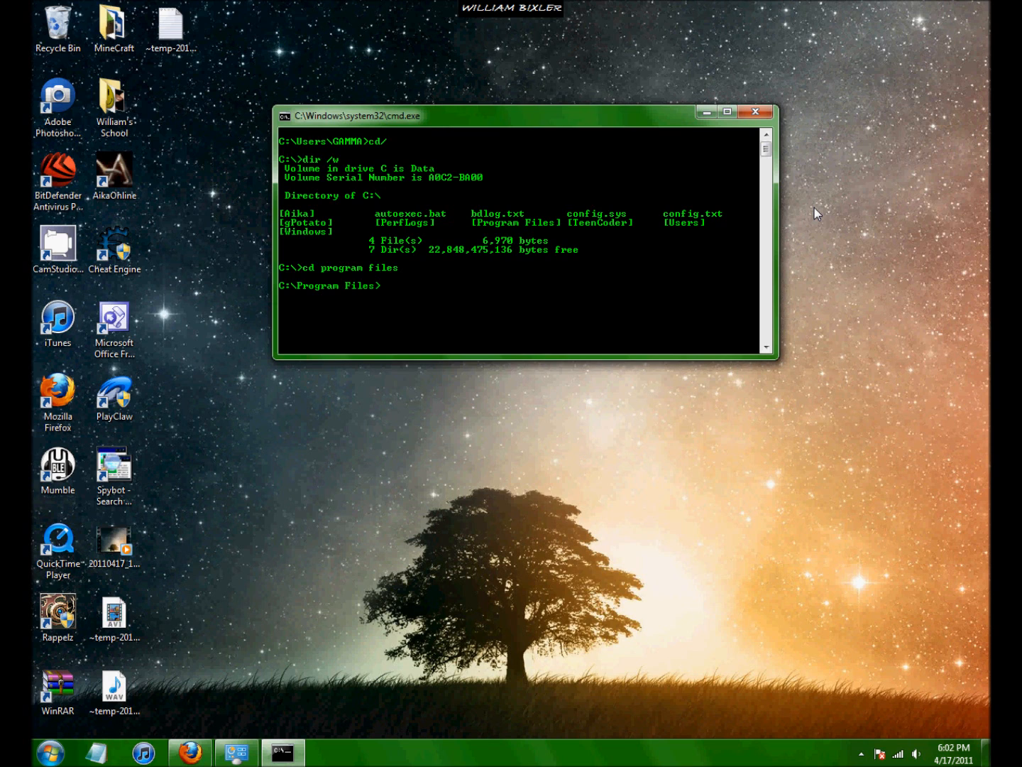
List Program Files with dir /w, then change to C:\Users\gamma.
{"action": "type", "text": "dir /"}
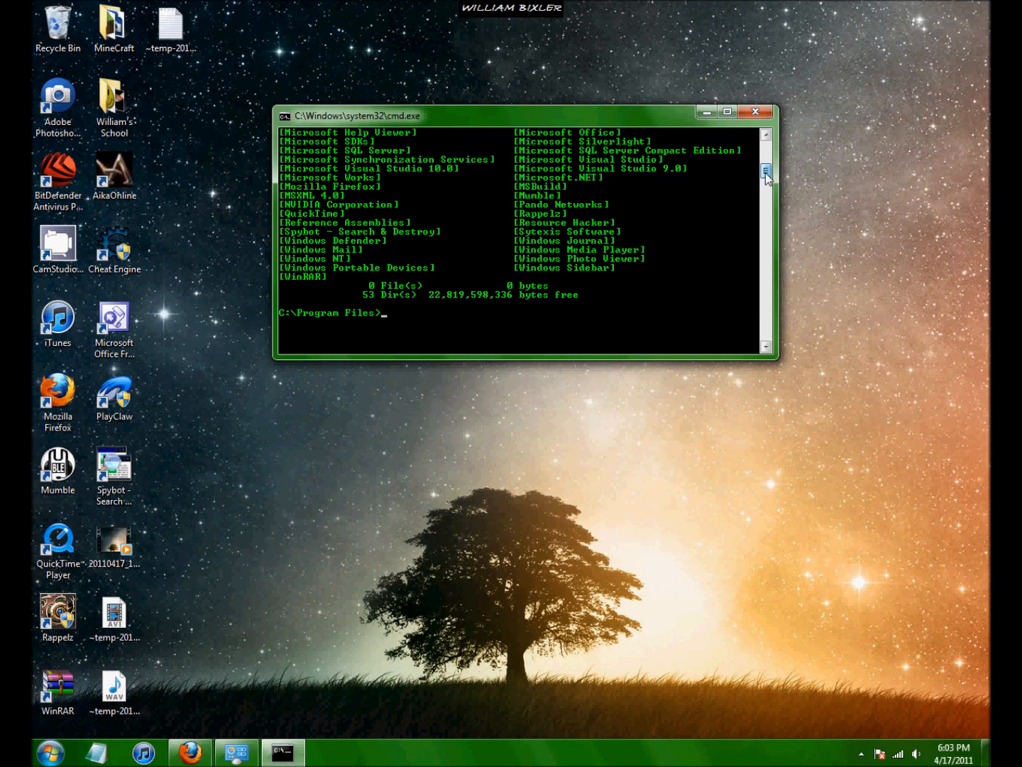
{"action": "mouse_move", "coordinate": [845, 185]}
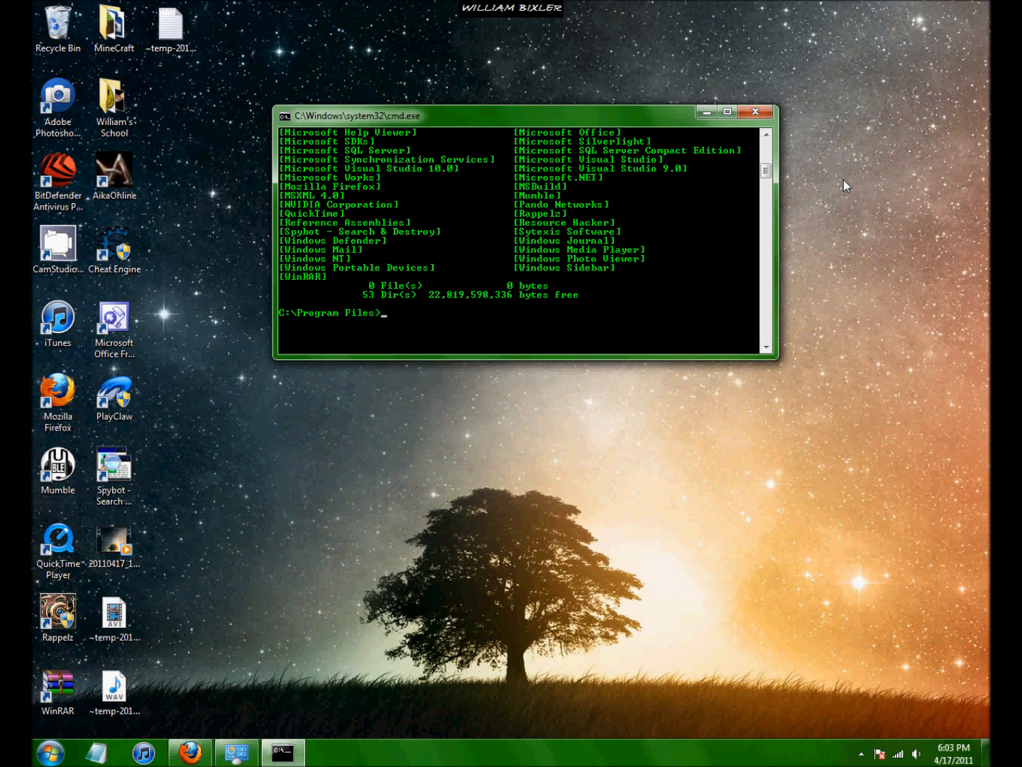
{"action": "type", "text": "cd"}
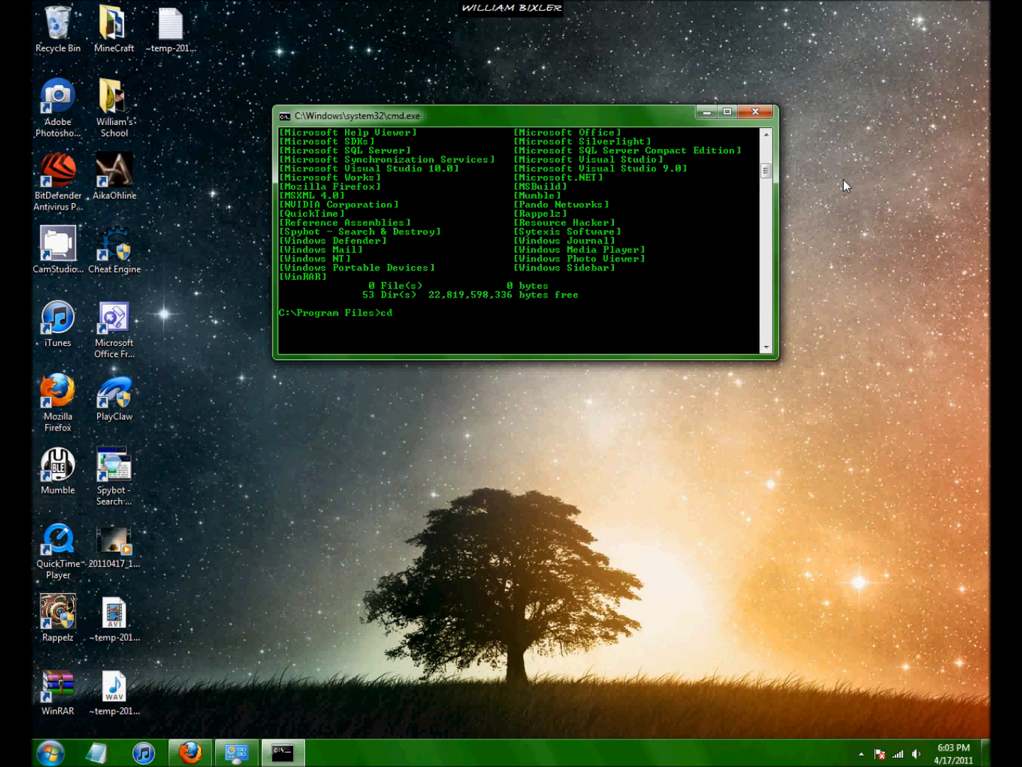
{"action": "type", "text": "C"}
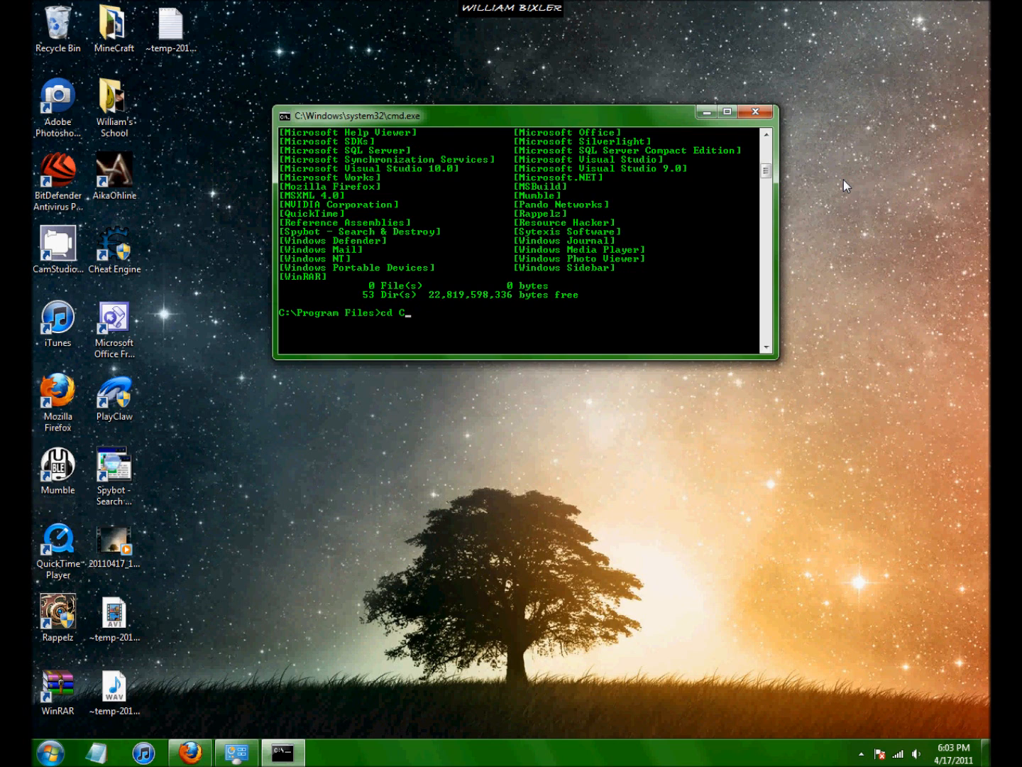
{"action": "type", "text": ":\\"}
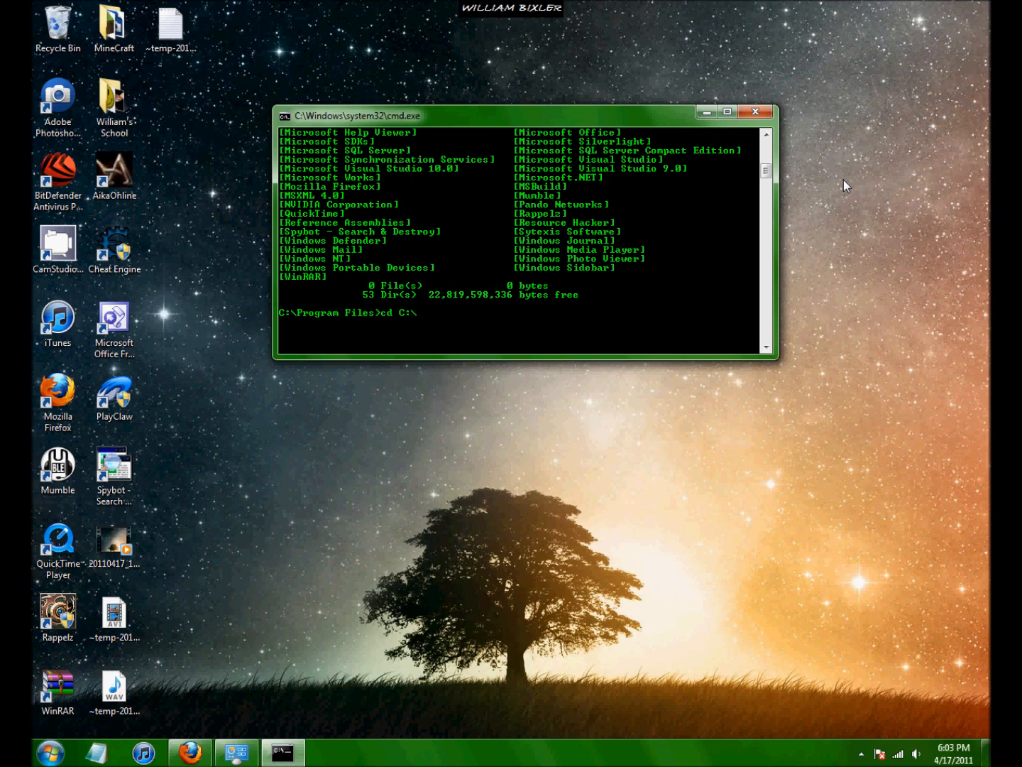
{"action": "type", "text": "us"}
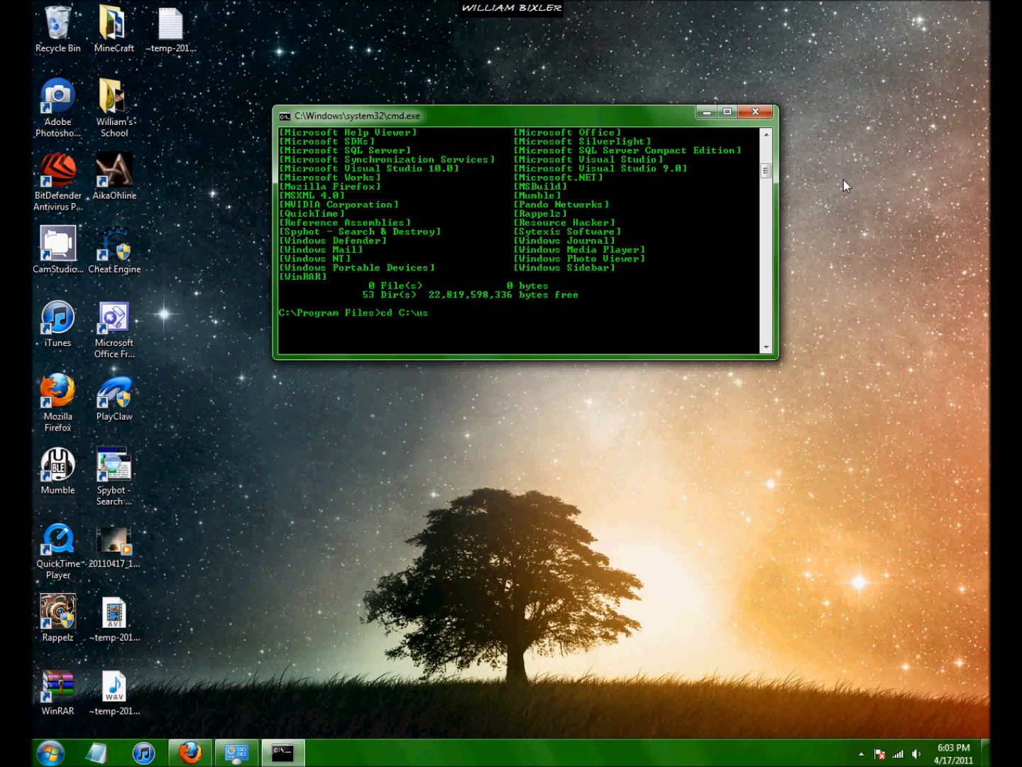
{"action": "type", "text": "ers\\"}
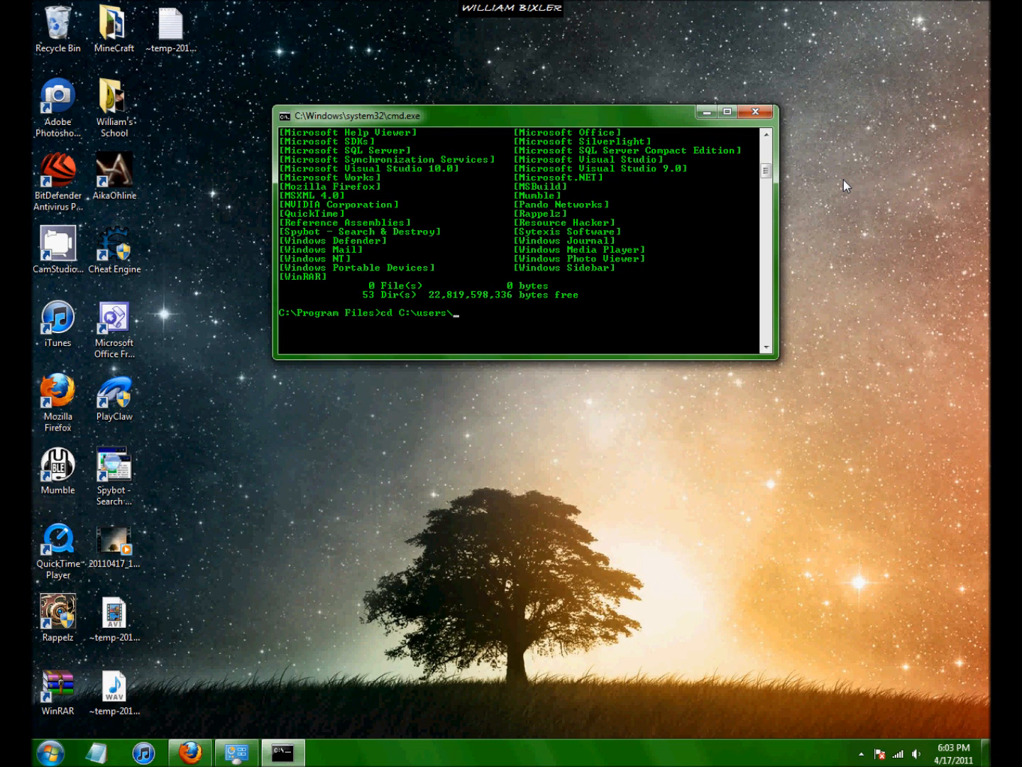
{"action": "type", "text": "gamma"}
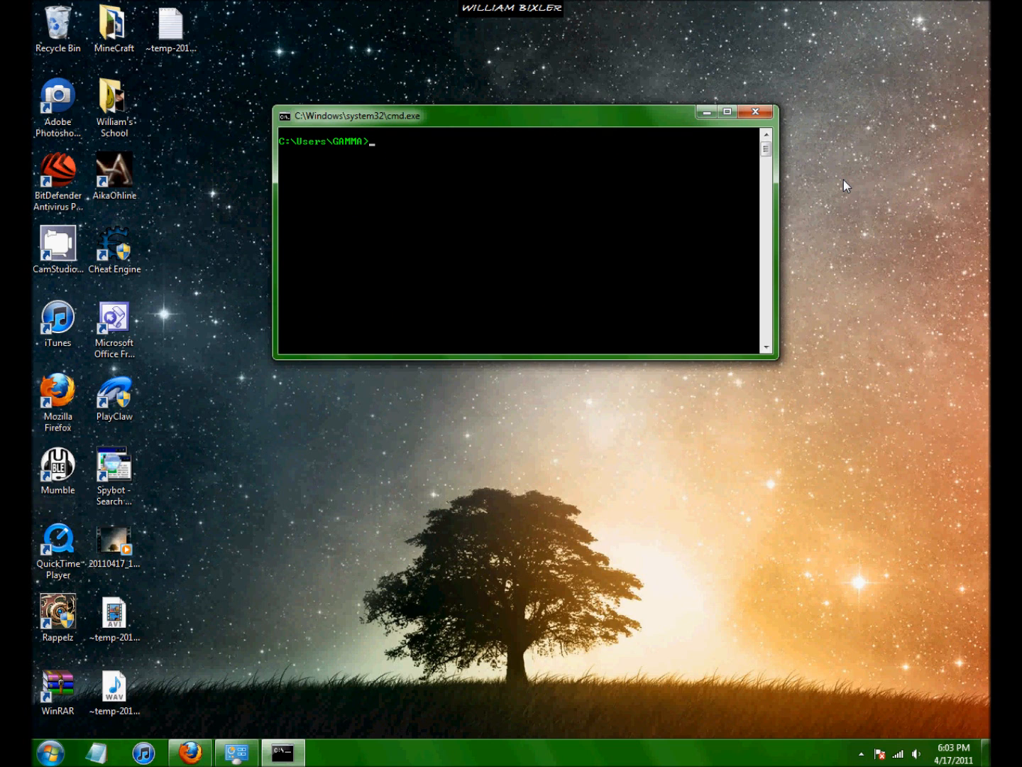
{"action": "mouse_move", "coordinate": [223, 42]}
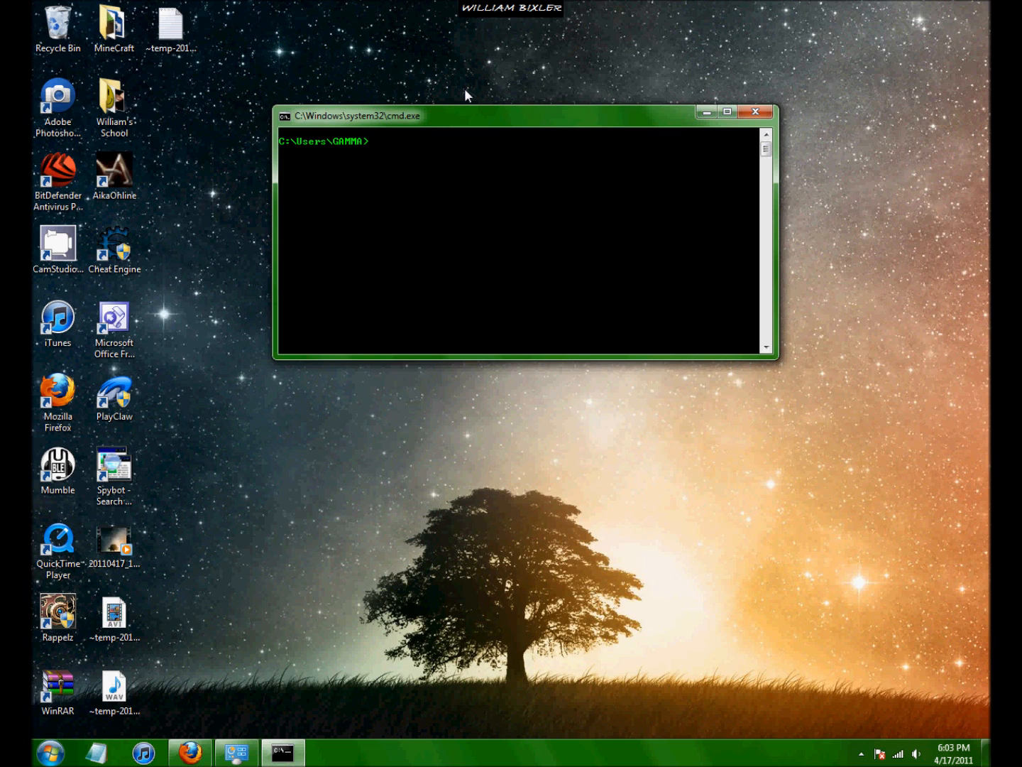
Change to the Desktop folder and start copy con filename.bat.
{"action": "type", "text": "cd desktop"}
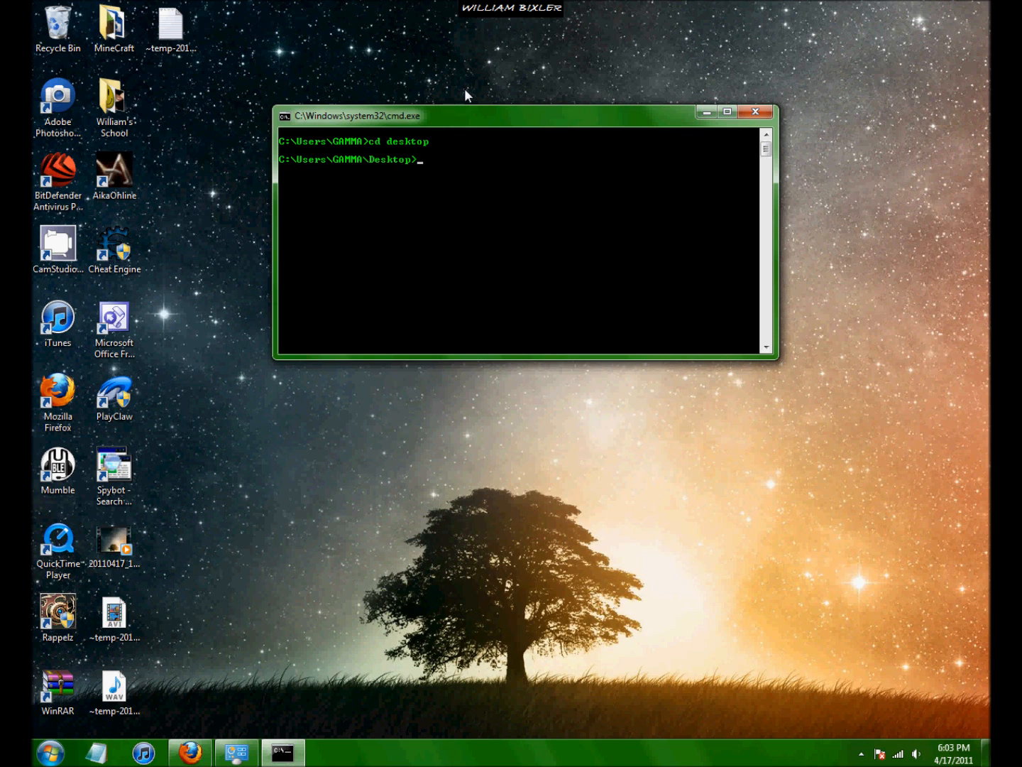
{"action": "type", "text": "copy"}
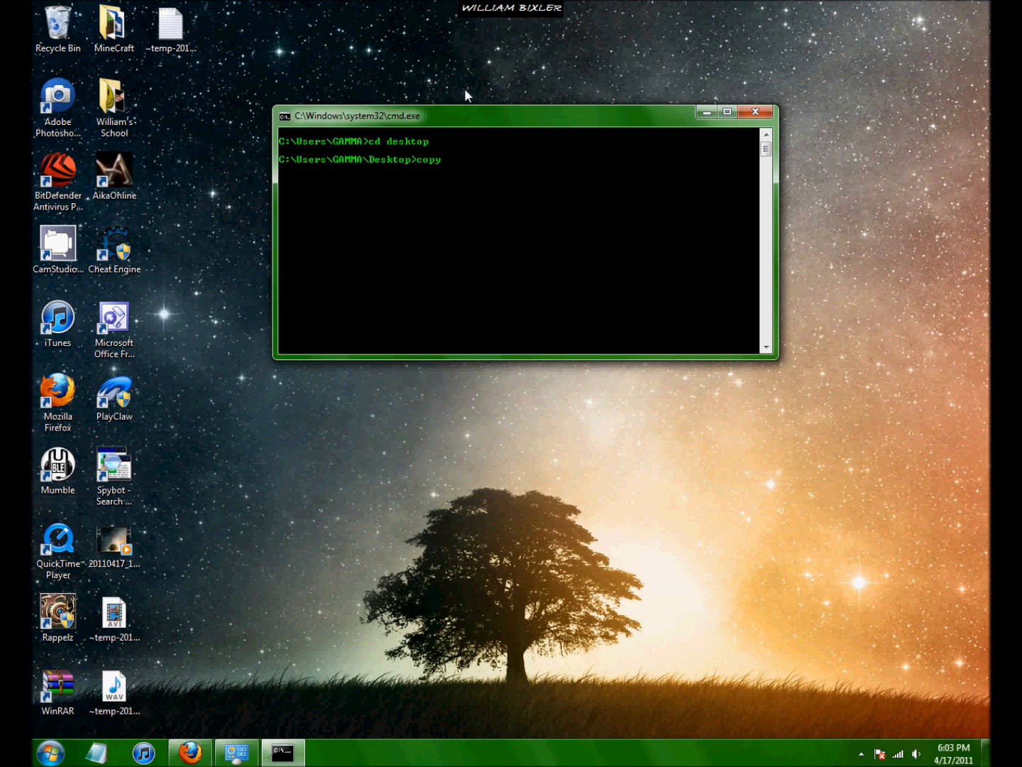
{"action": "type", "text": "con"}
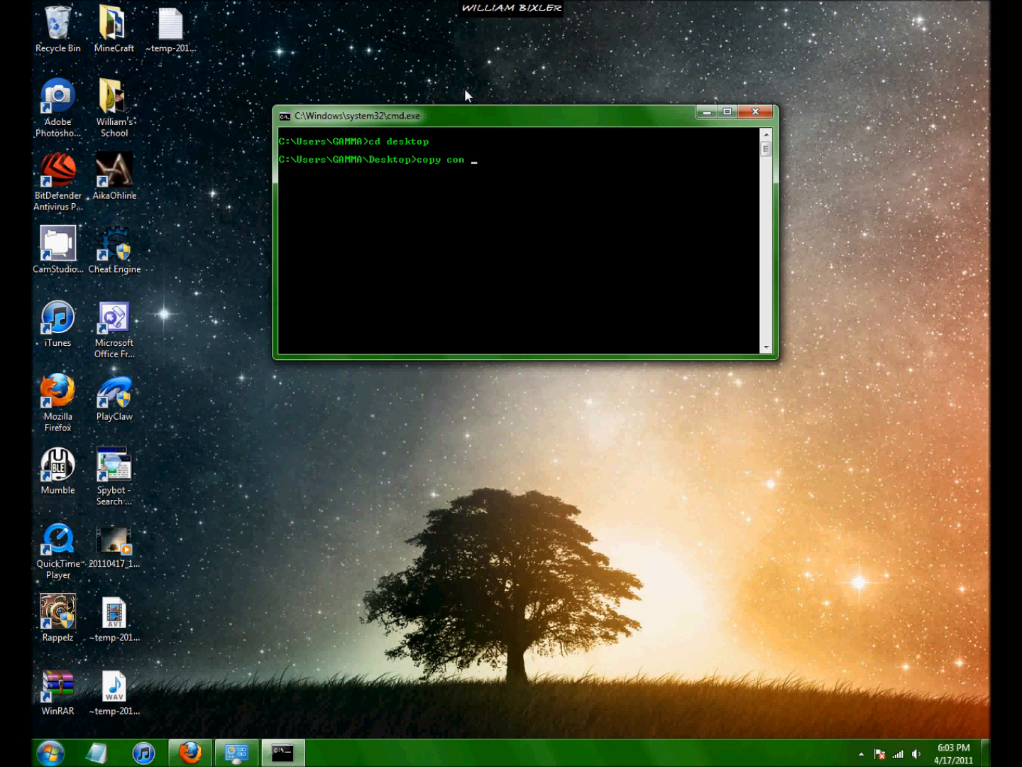
{"action": "type", "text": "filenam"}
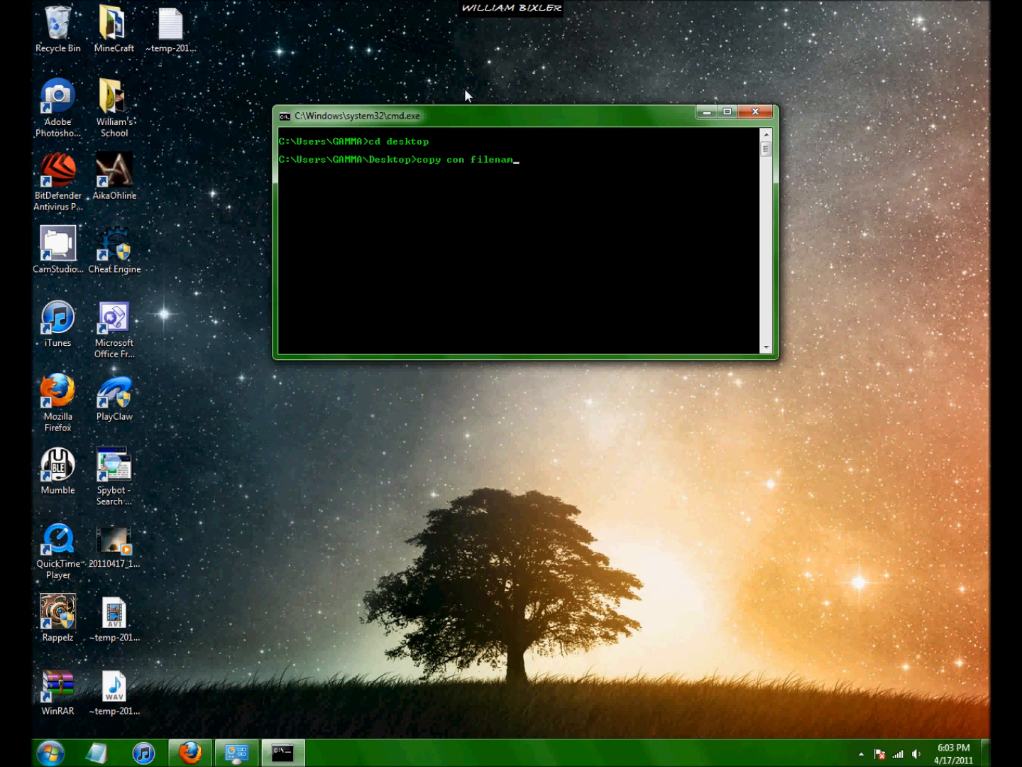
{"action": "type", "text": ".e"}
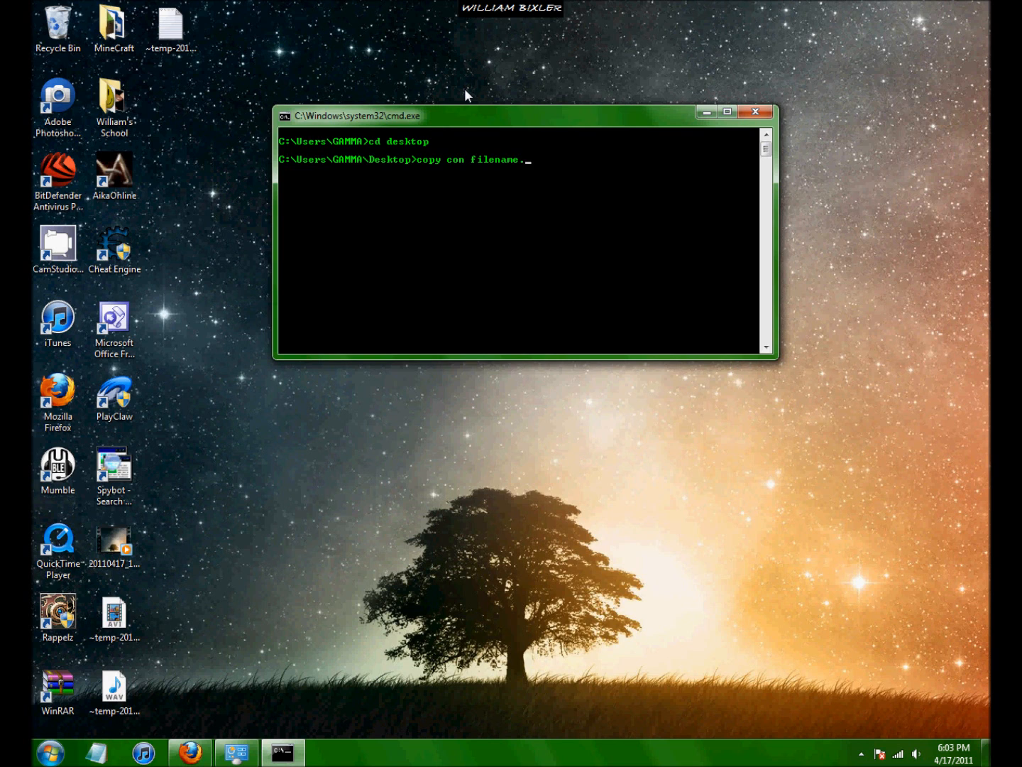
{"action": "type", "text": "bat"}
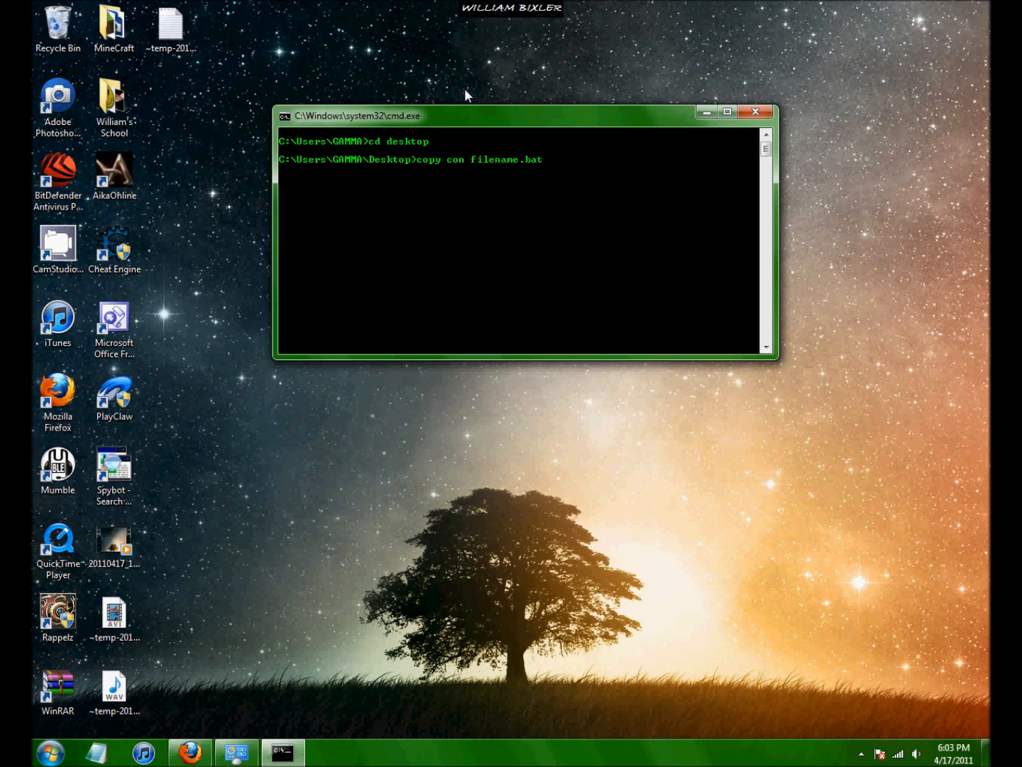
{"action": "mouse_move", "coordinate": [521, 181]}
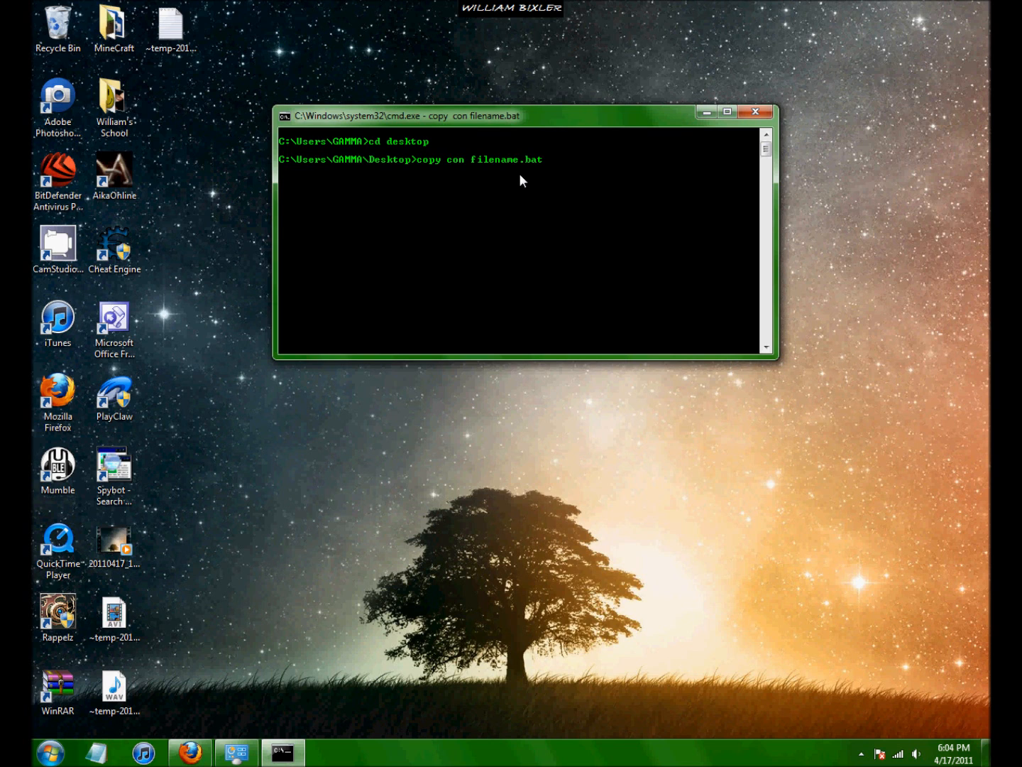
{"action": "mouse_move", "coordinate": [818, 191]}
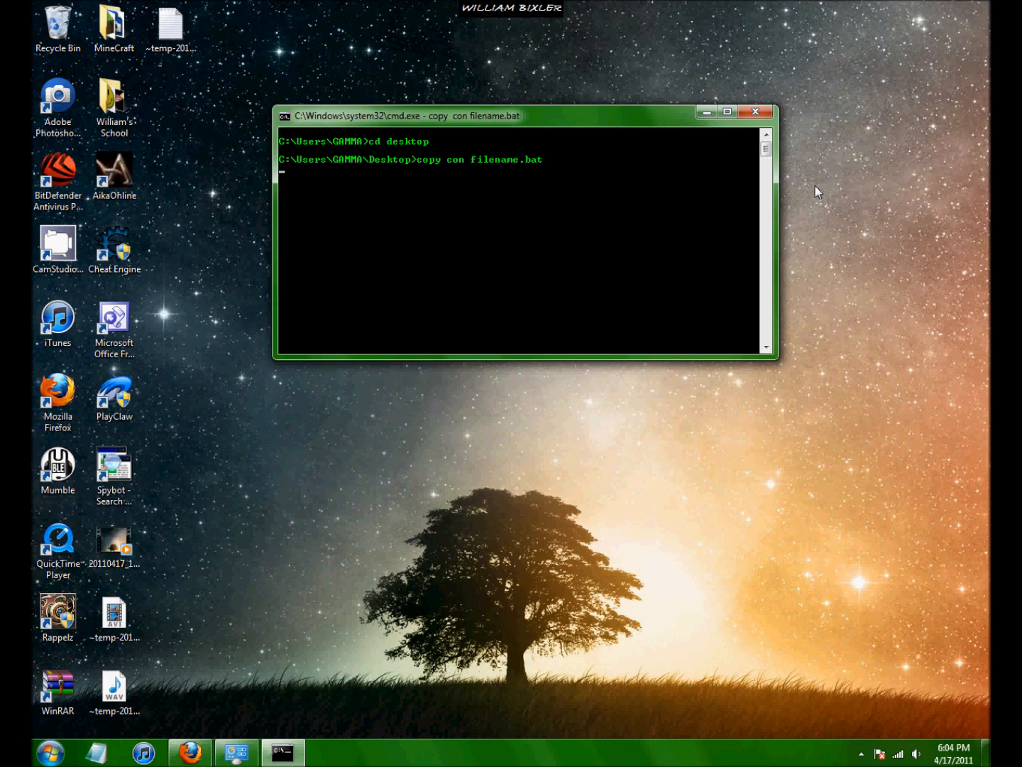
{"action": "type", "text": "cd/"}
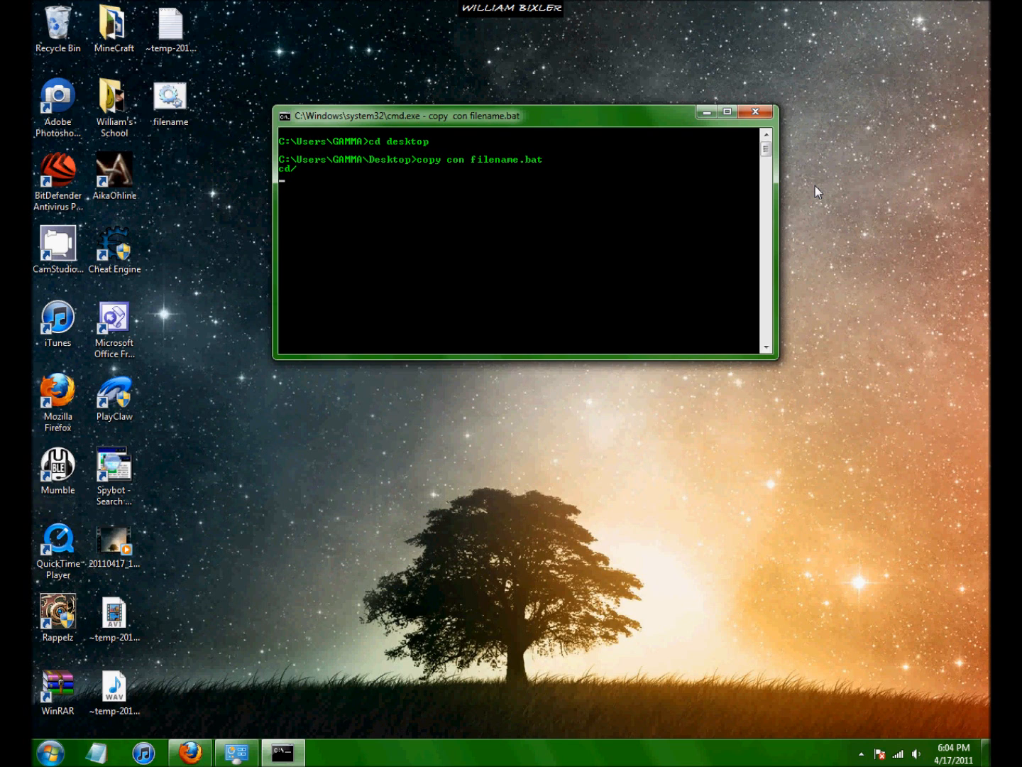
{"action": "type", "text": "@echo off"}
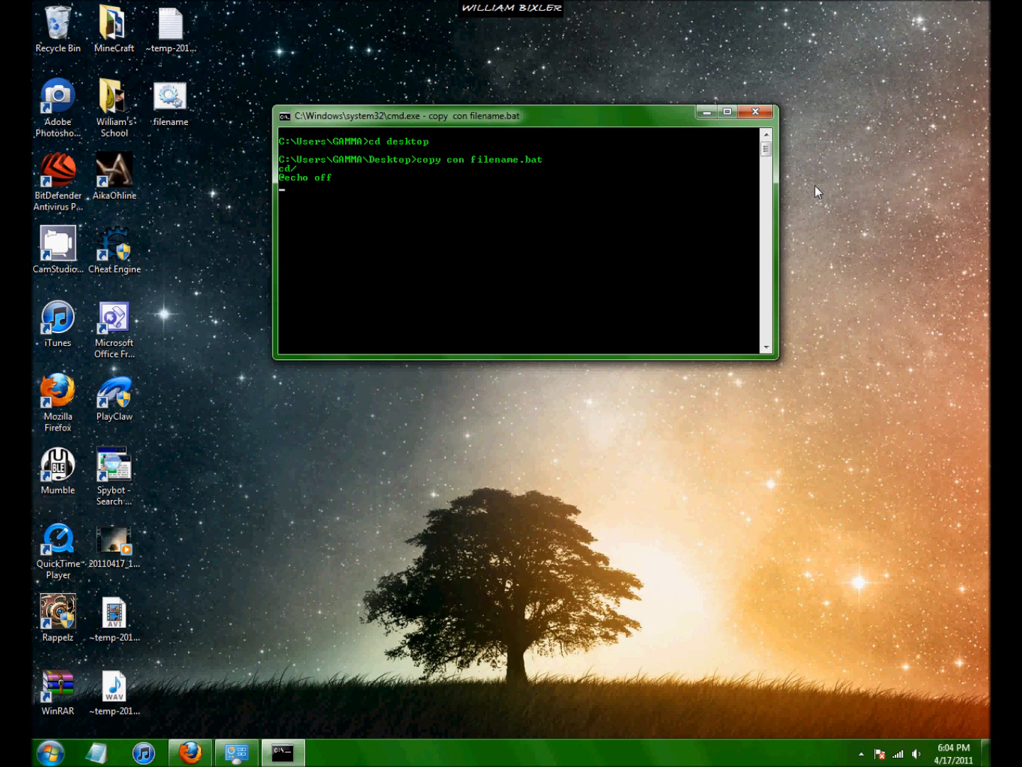
{"action": "type", "text": "color 0a"}
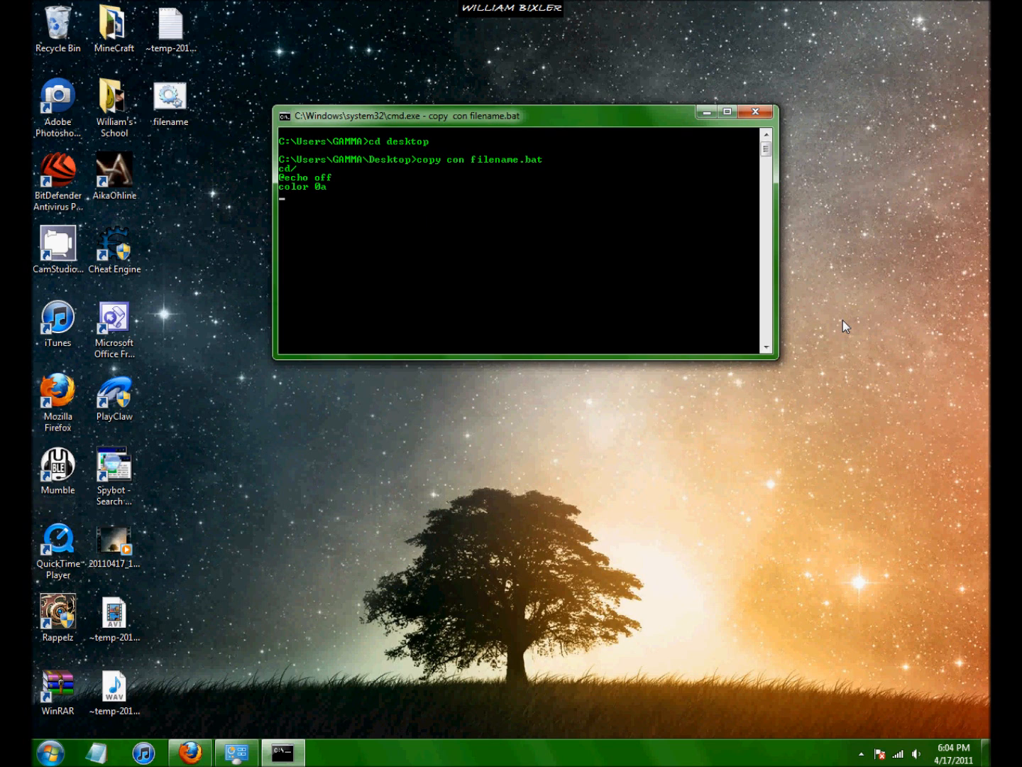
{"action": "type", "text": ":lo"}
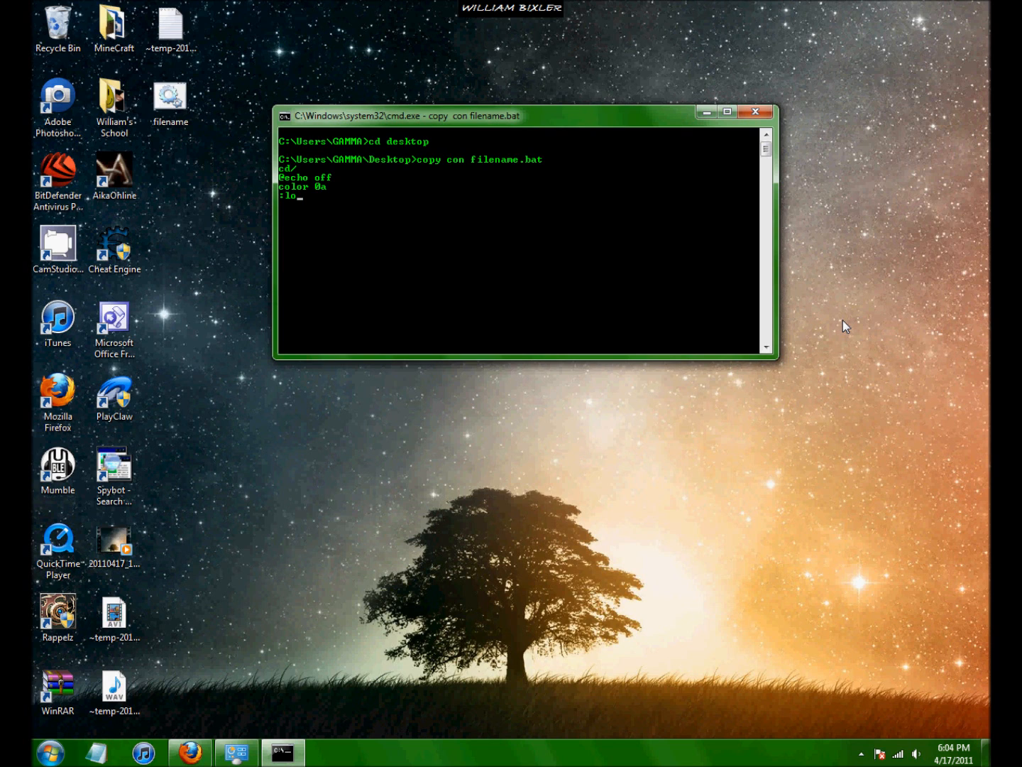
{"action": "type", "text": "op"}
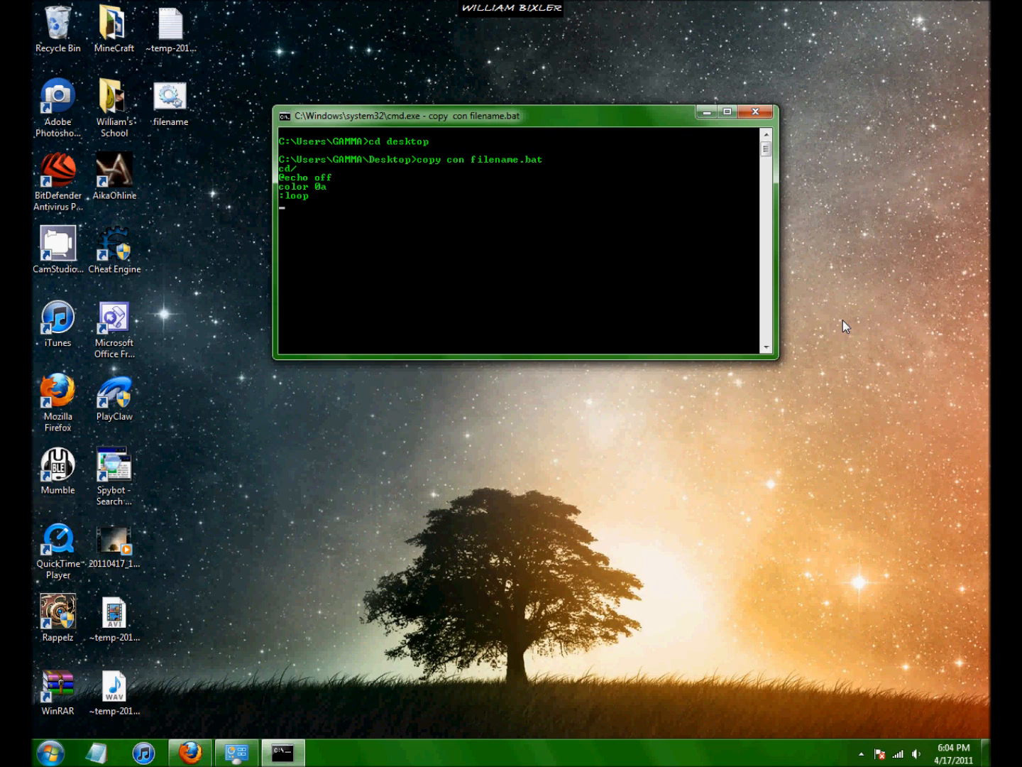
Add an echo line of repeated %random% values followed by goto loop.
{"action": "type", "text": "echo"}
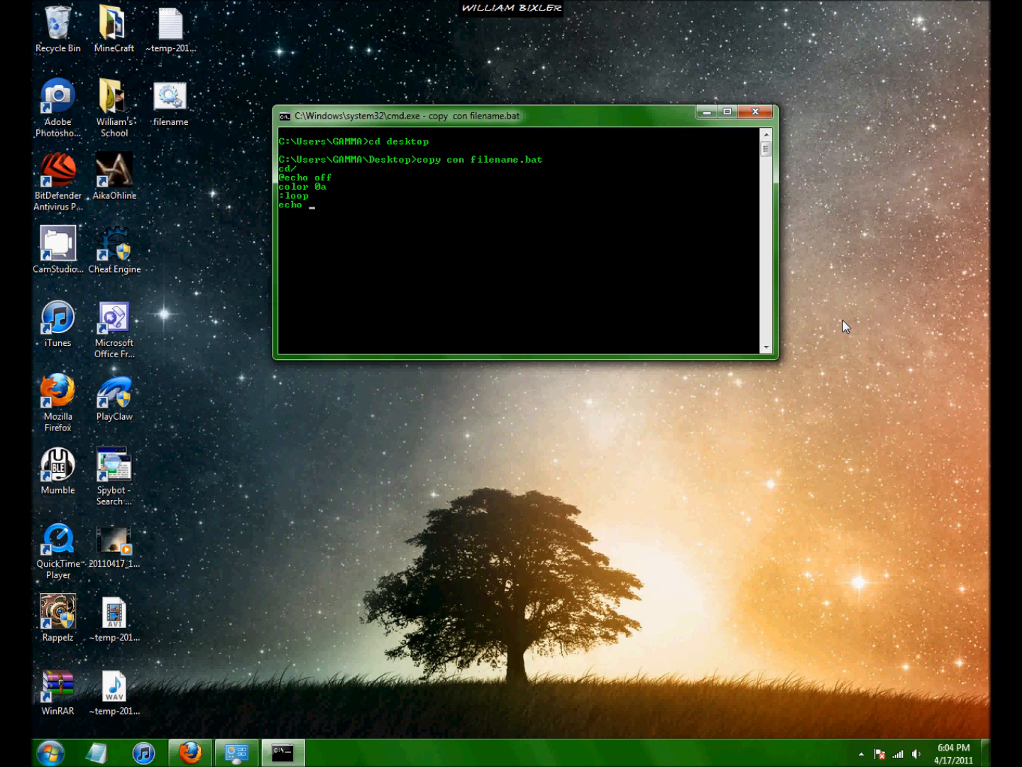
{"action": "type", "text": "%random"}
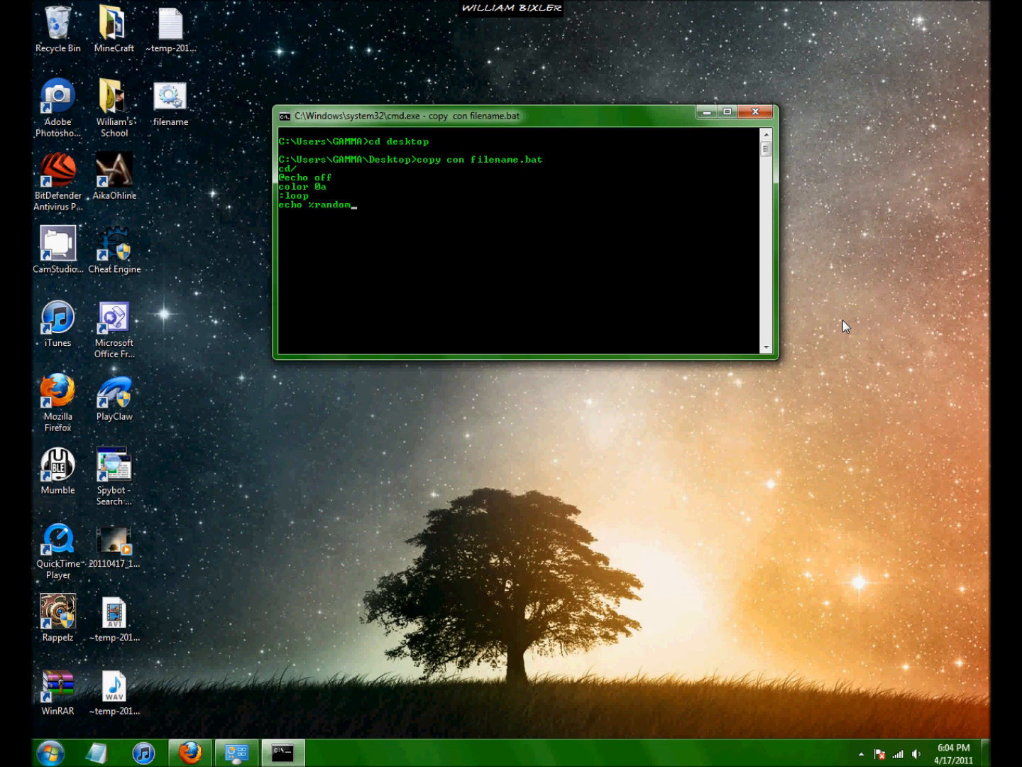
{"action": "type", "text": "%"}
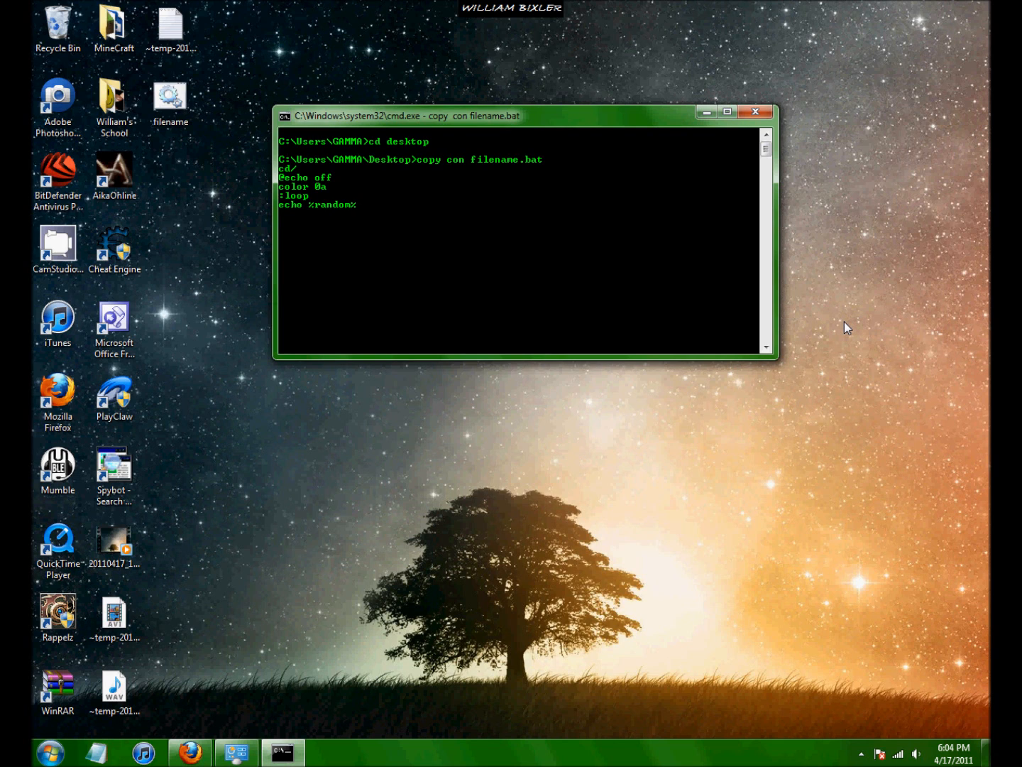
{"action": "type", "text": "%ran"}
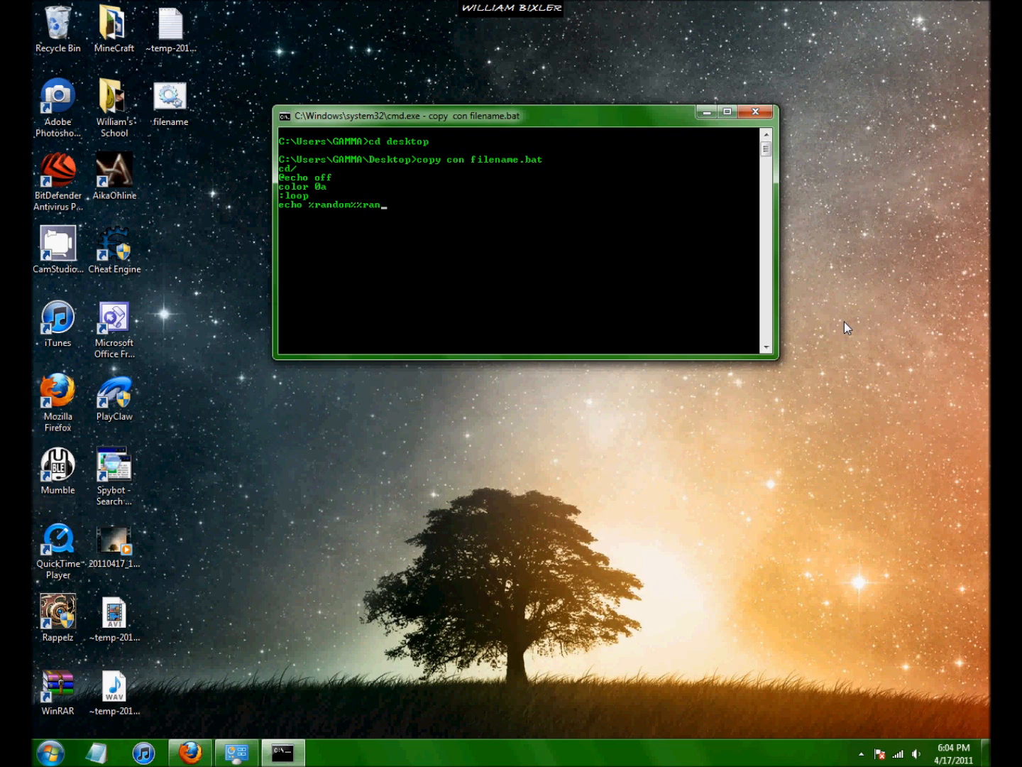
{"action": "type", "text": "dom"}
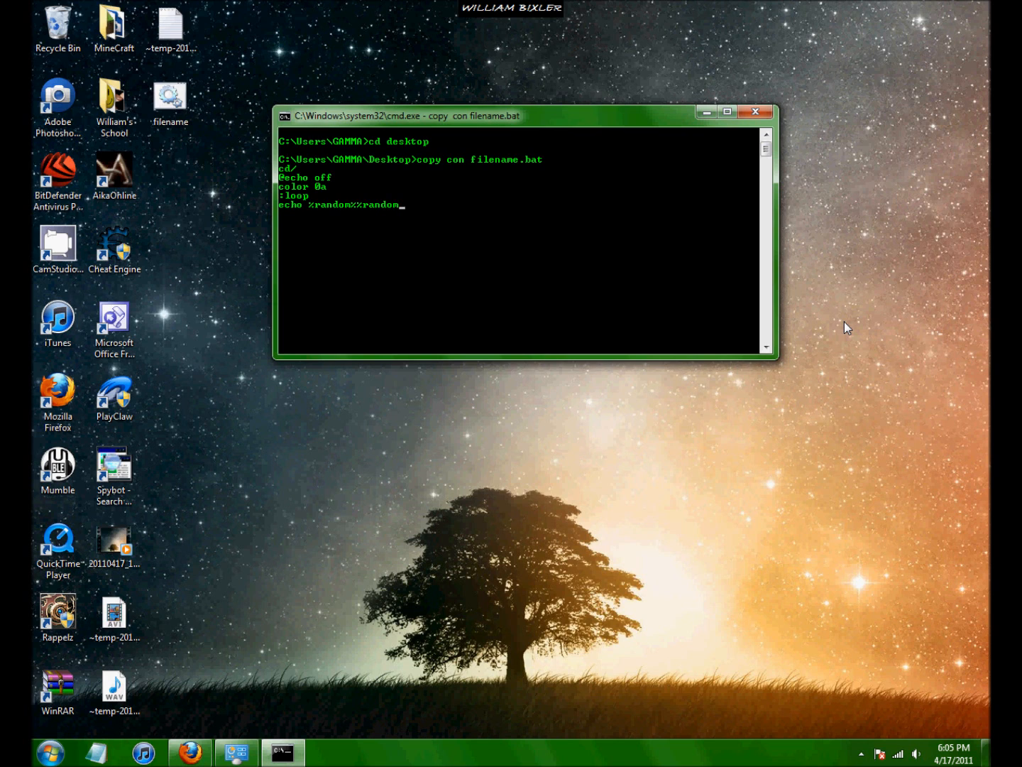
{"action": "type", "text": "%random%%random"}
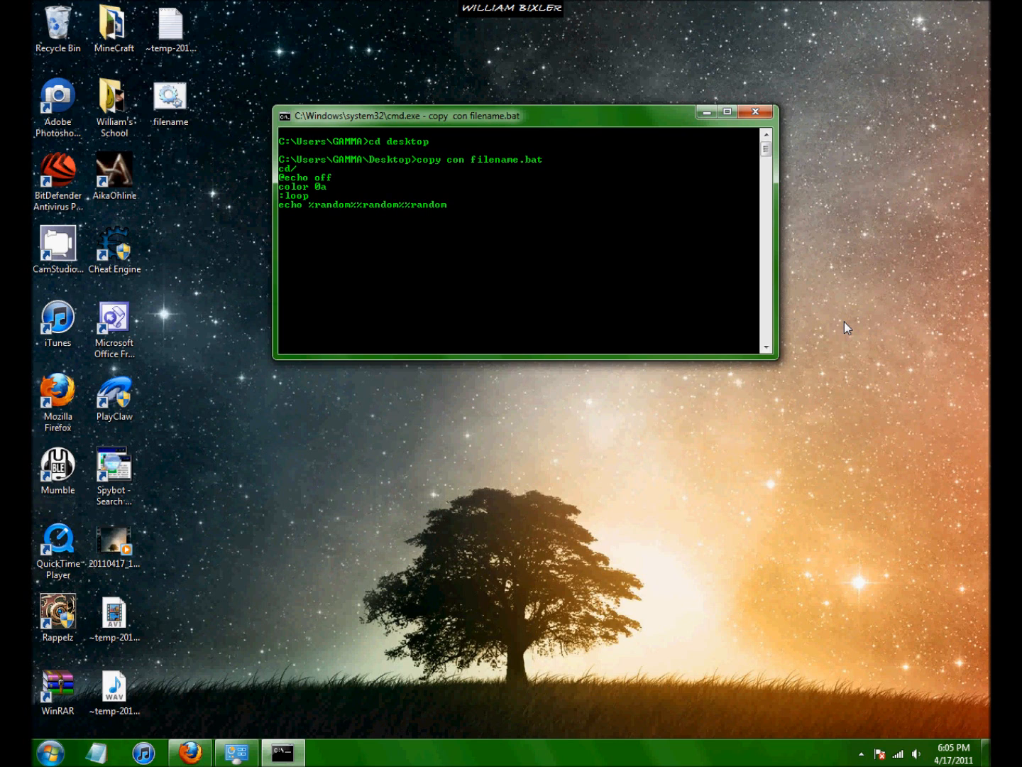
{"action": "type", "text": "%%rando"}
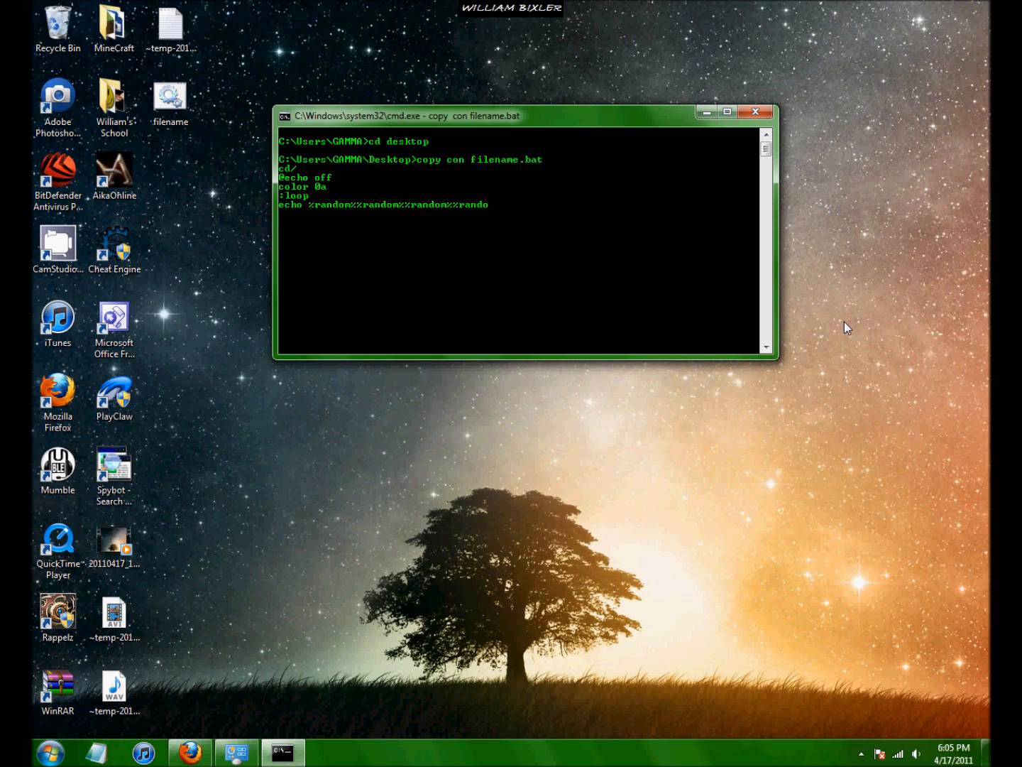
{"action": "type", "text": "%5"}
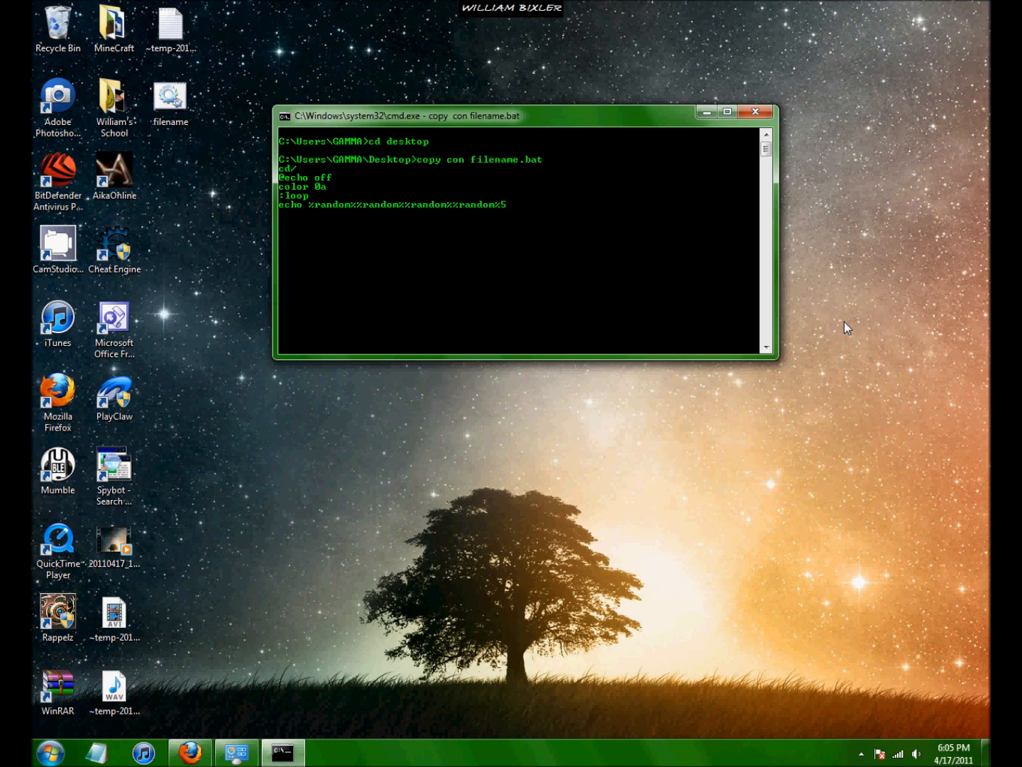
{"action": "type", "text": "%random%%random%%random%"}
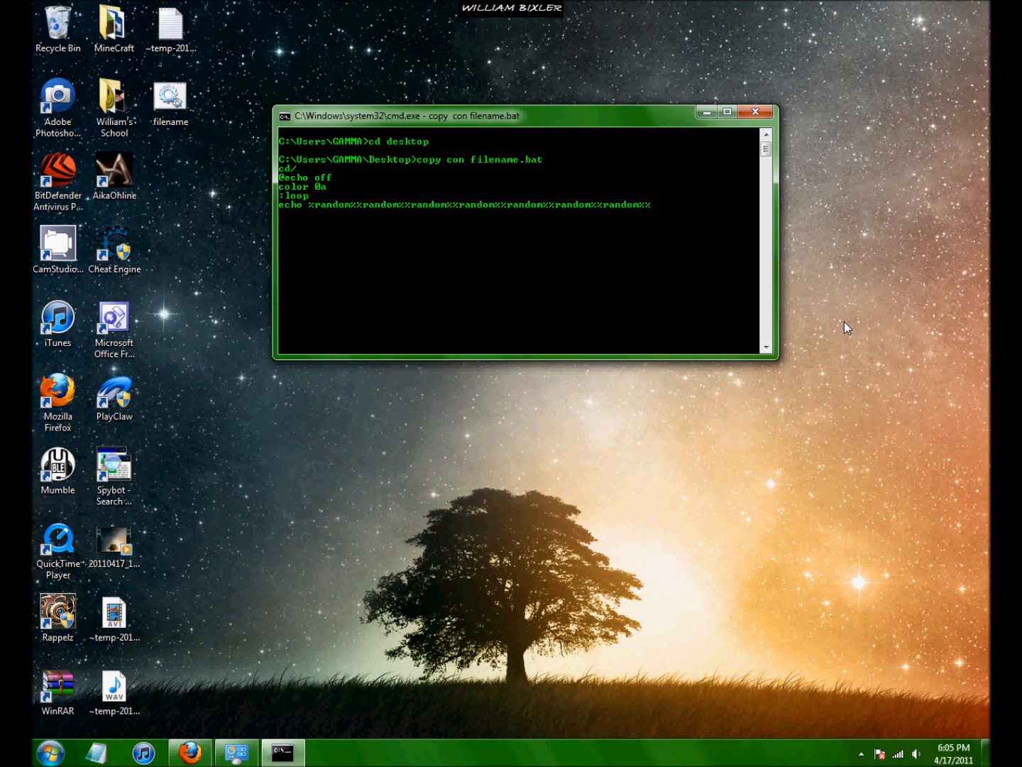
{"action": "type", "text": "%random%"}
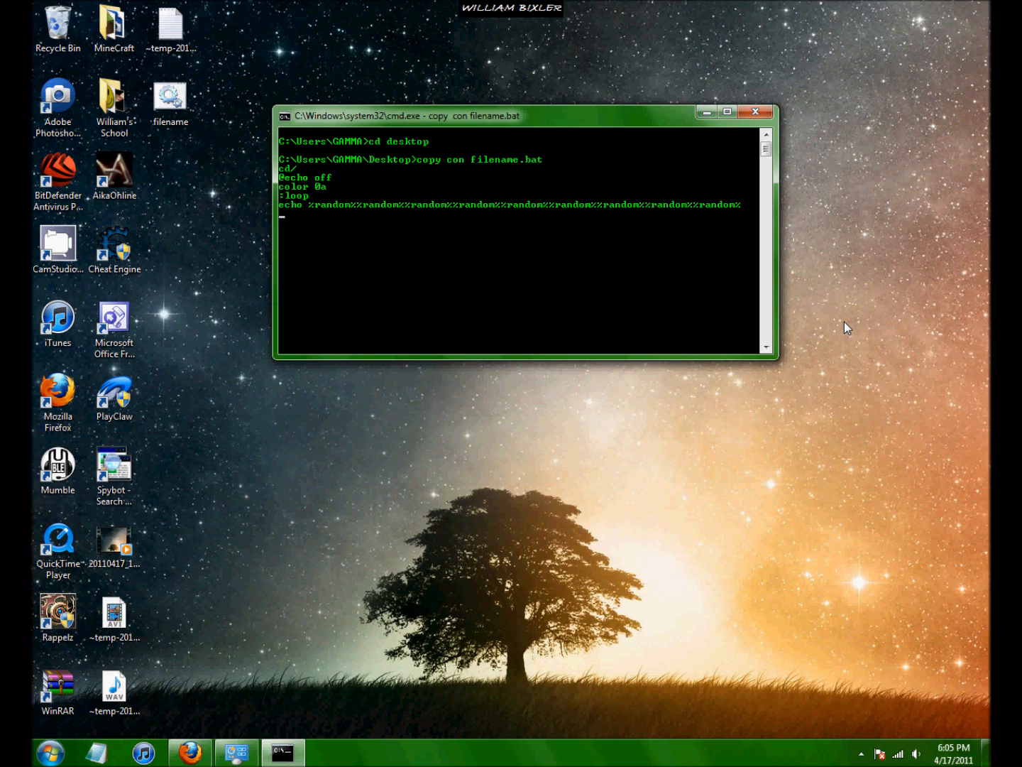
{"action": "type", "text": "goto loop"}
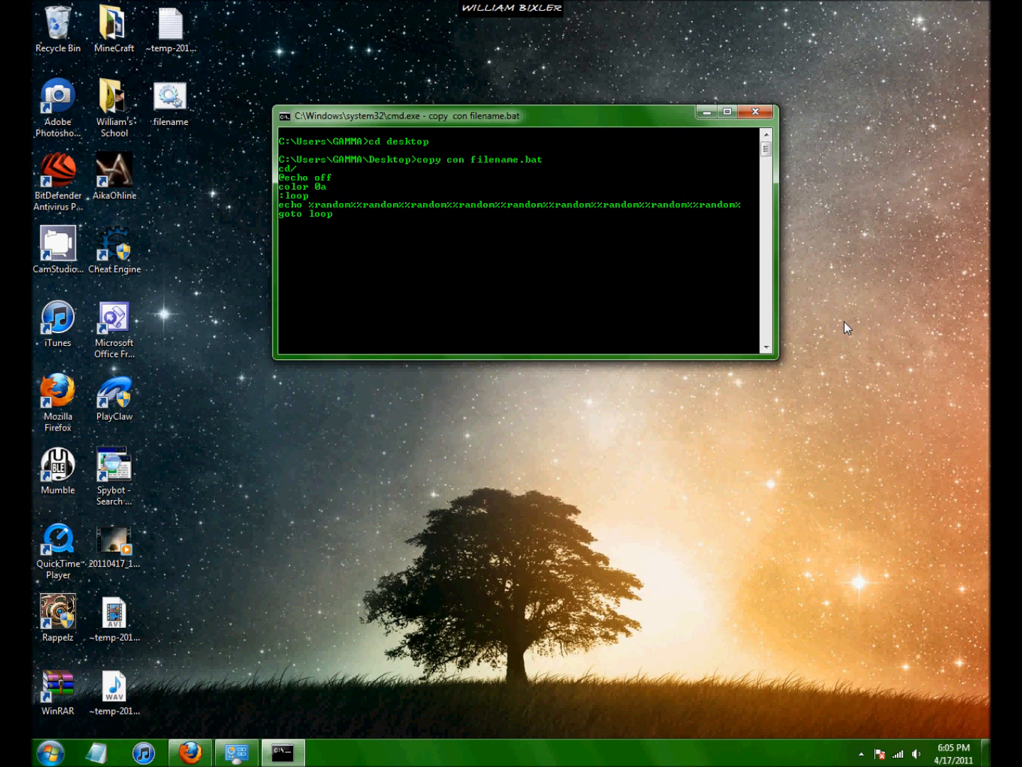
End copy con with Ctrl+Z so filename.bat is saved on the Desktop.
{"action": "key", "text": "ctrl+z"}
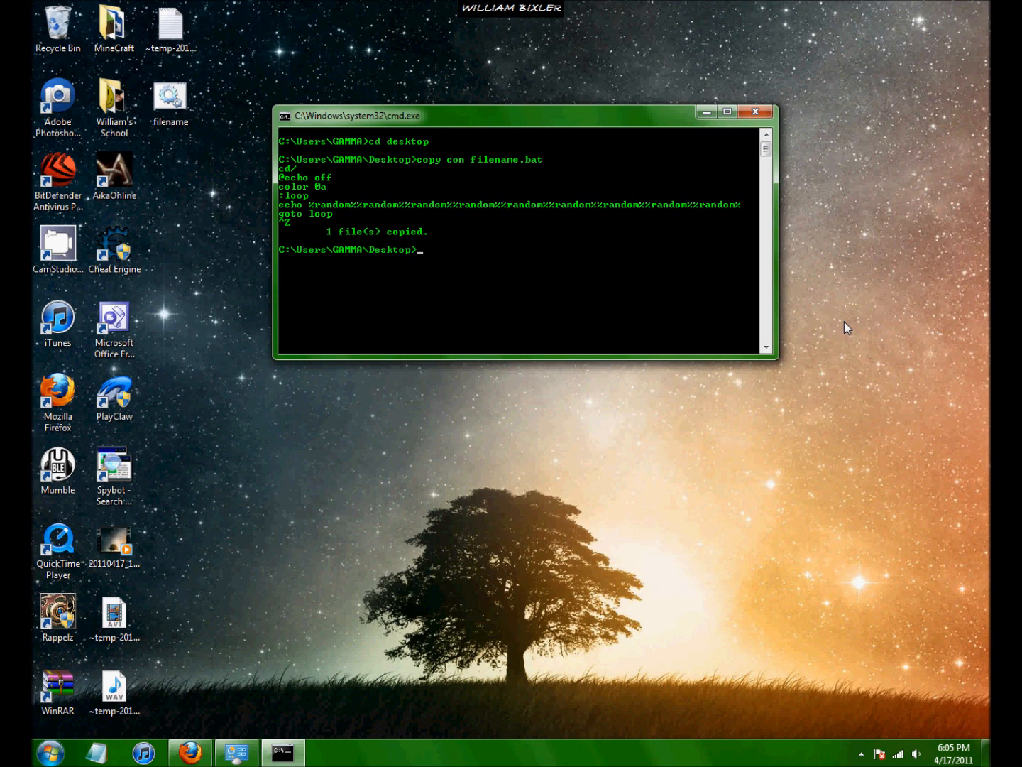
{"action": "left_click", "coordinate": [169, 99]}
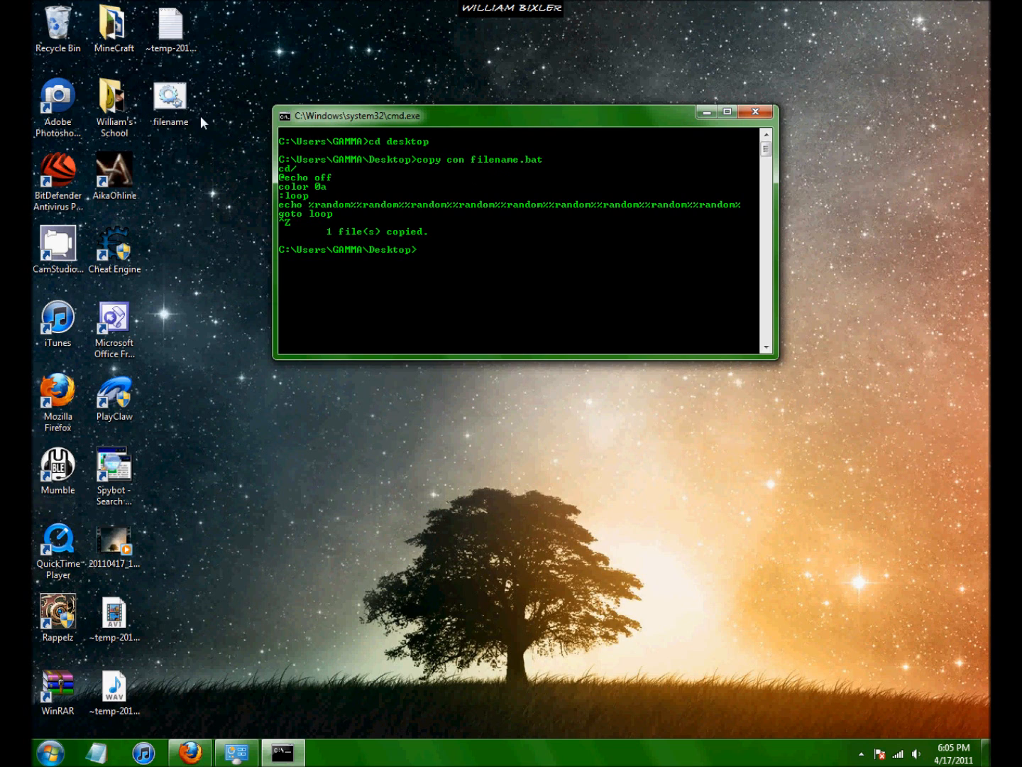
{"action": "left_click", "coordinate": [170, 99]}
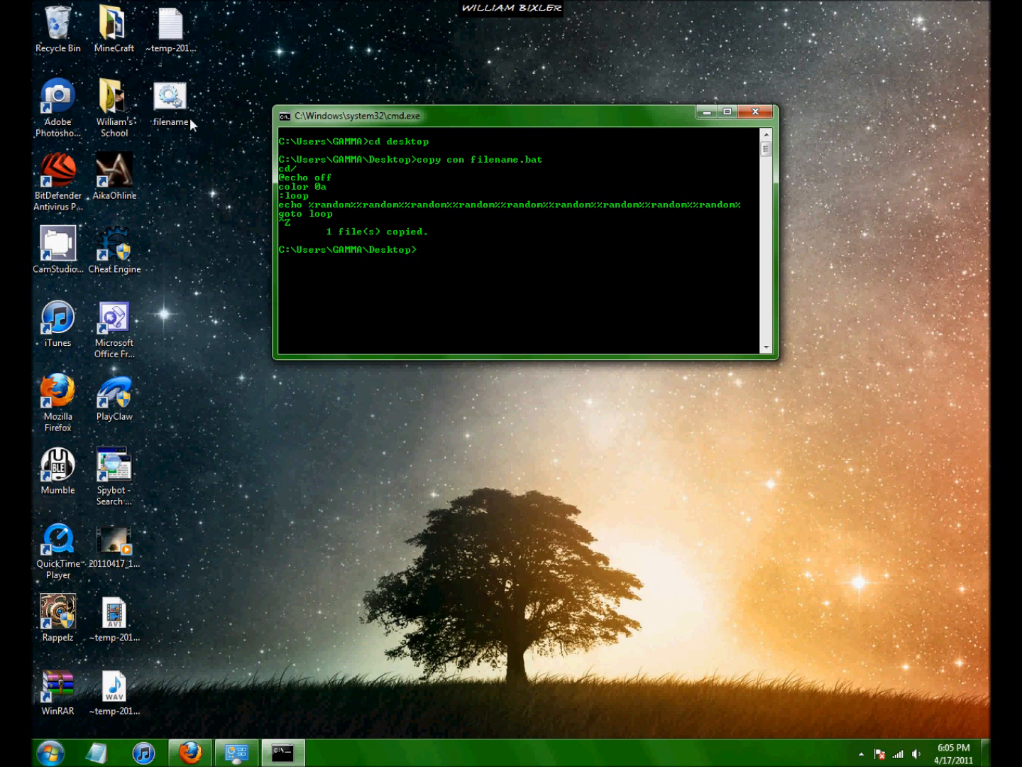
{"action": "type", "text": "start"}
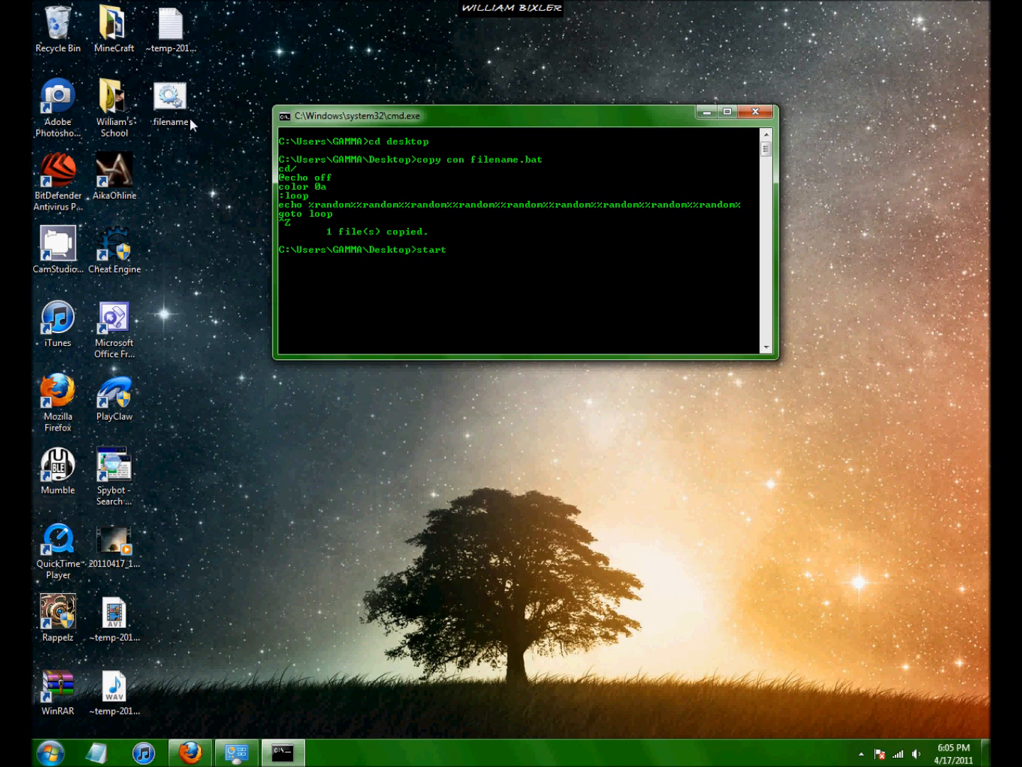
Run start filename.bat to fill a new console with random numbers, then answer Y to stop it.
{"action": "type", "text": "filename.bat"}
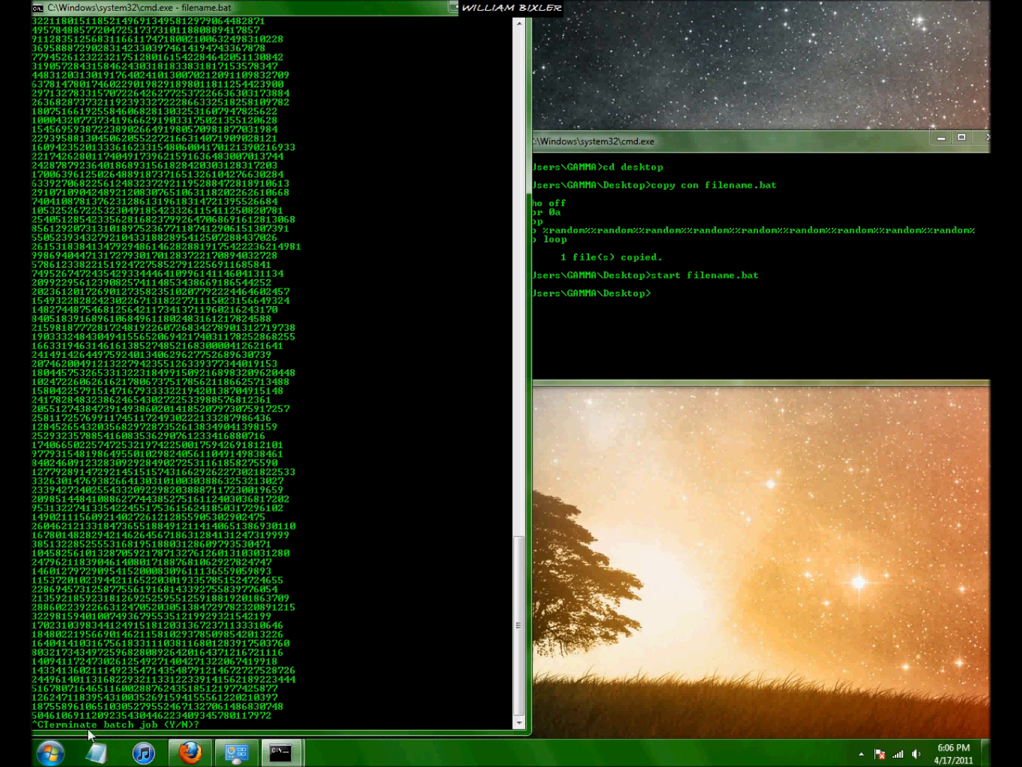
{"action": "type", "text": "y"}
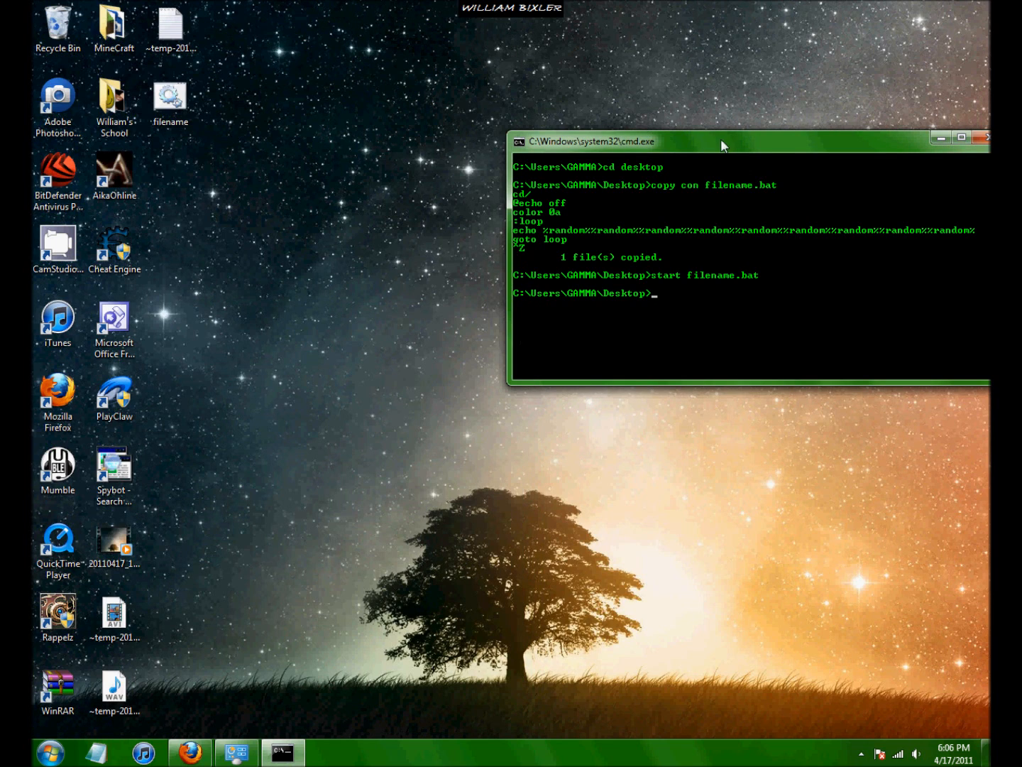
Enter 'exit' at the Command Prompt to close the remaining console window.
{"action": "type", "text": "exit"}
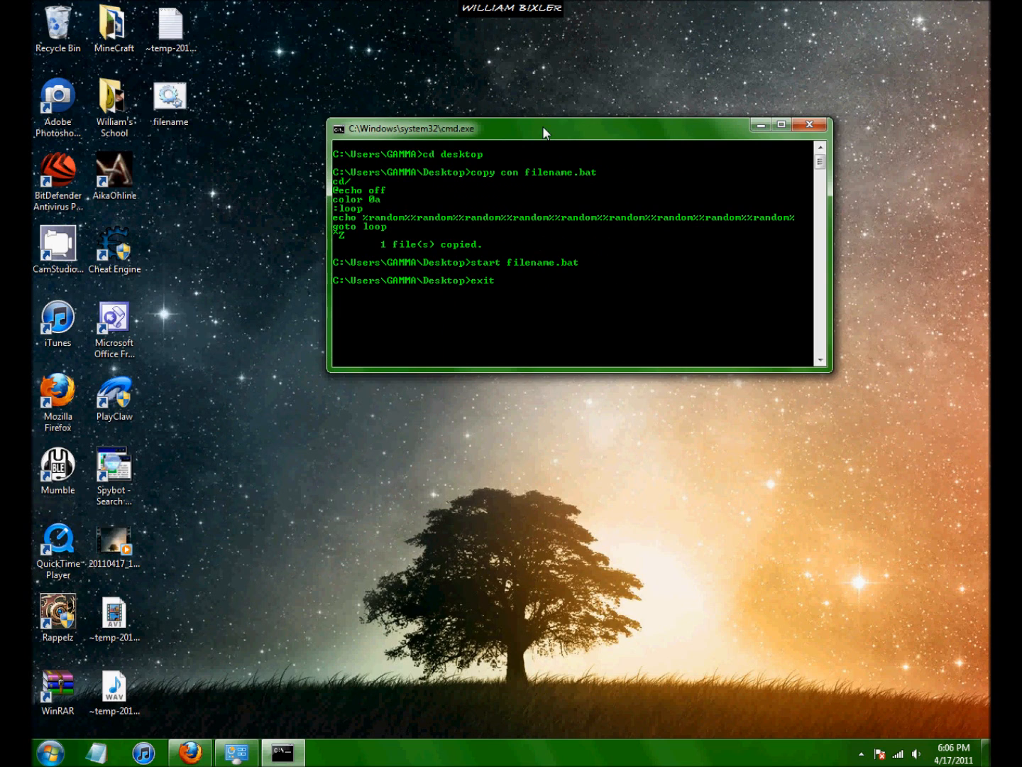